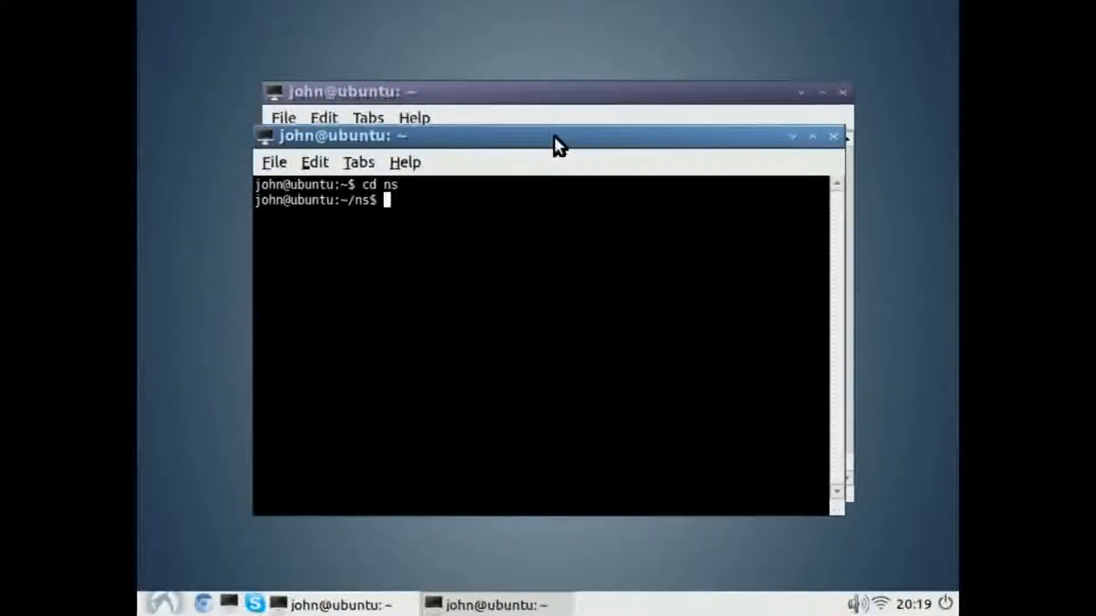
Step: Start an sftp login to john@nu and open the May 30th, 2011 blog post in Chrome
type("sftp -P 21 john@nu")
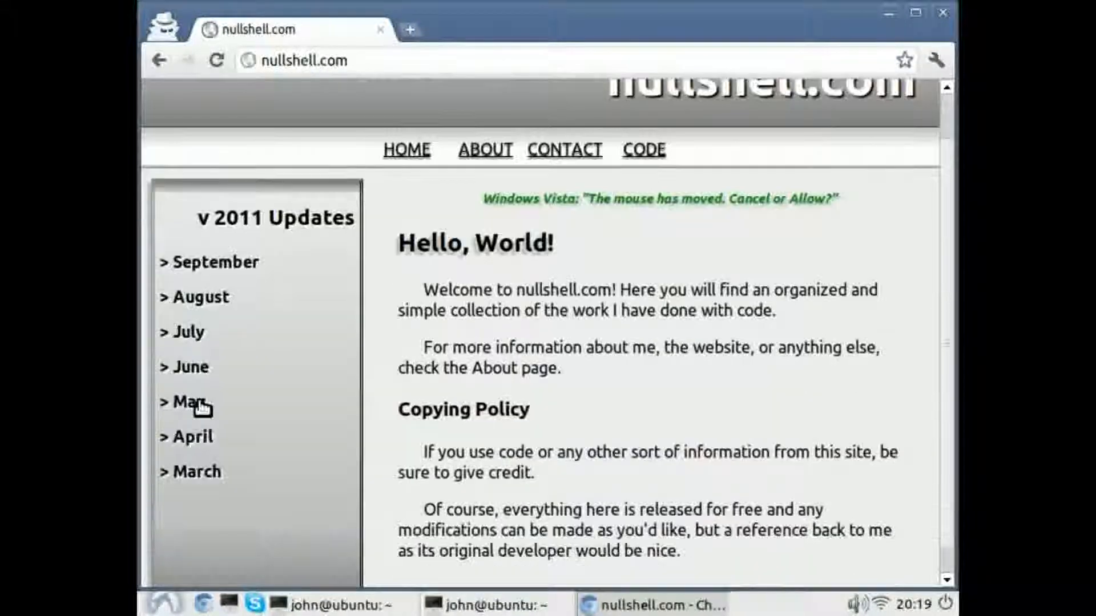
left_click(185, 402)
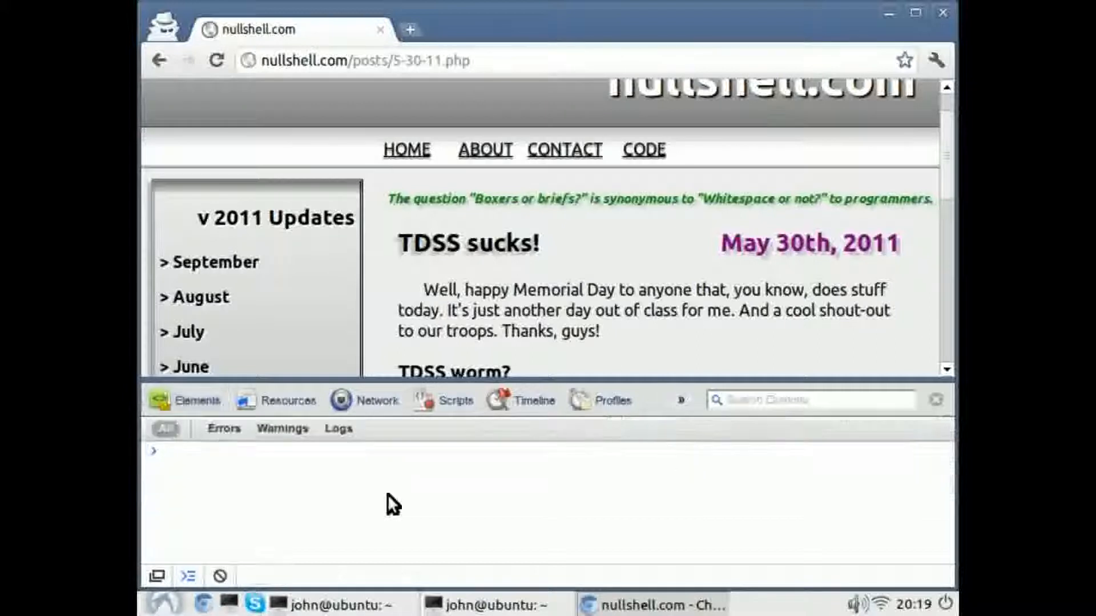
Step: Test alert("Hello World") in the console and start a path variable from the page address
type("alert(\"Hello World\")")
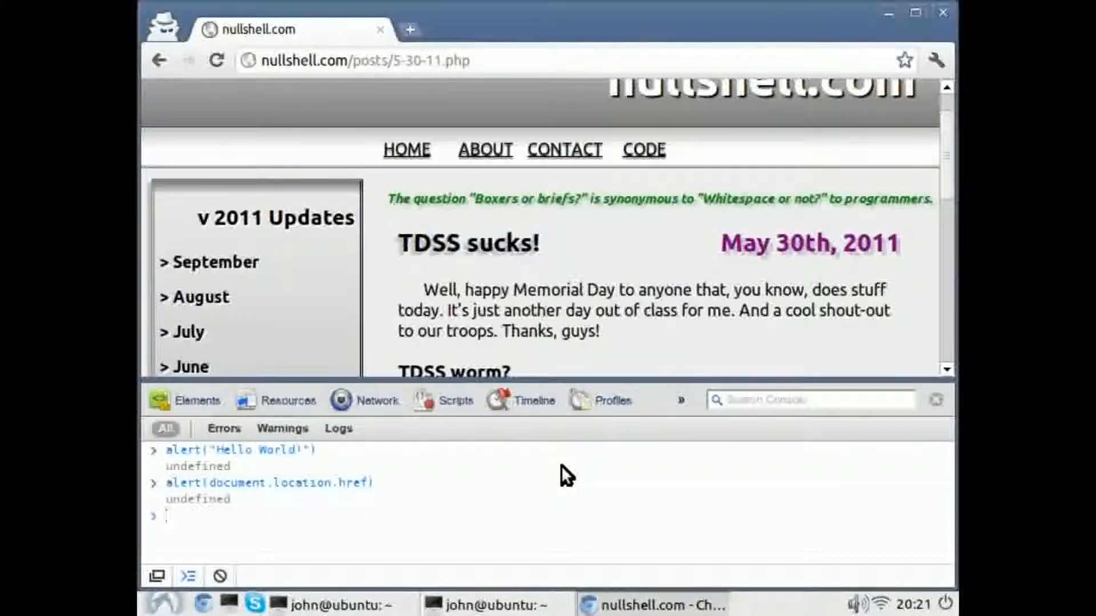
type("var path dom")
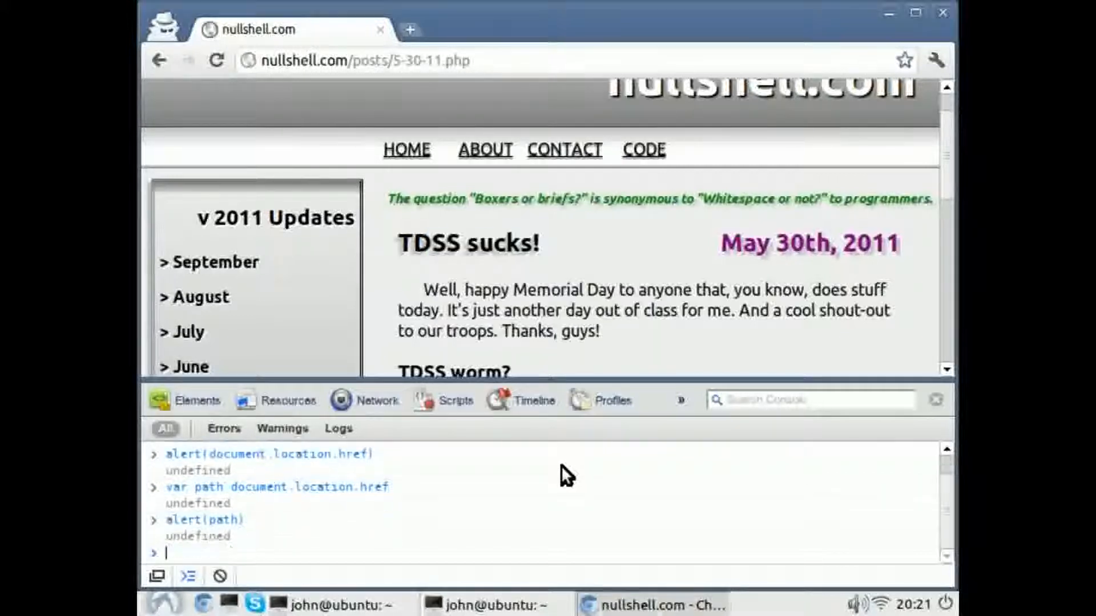
type("var path")
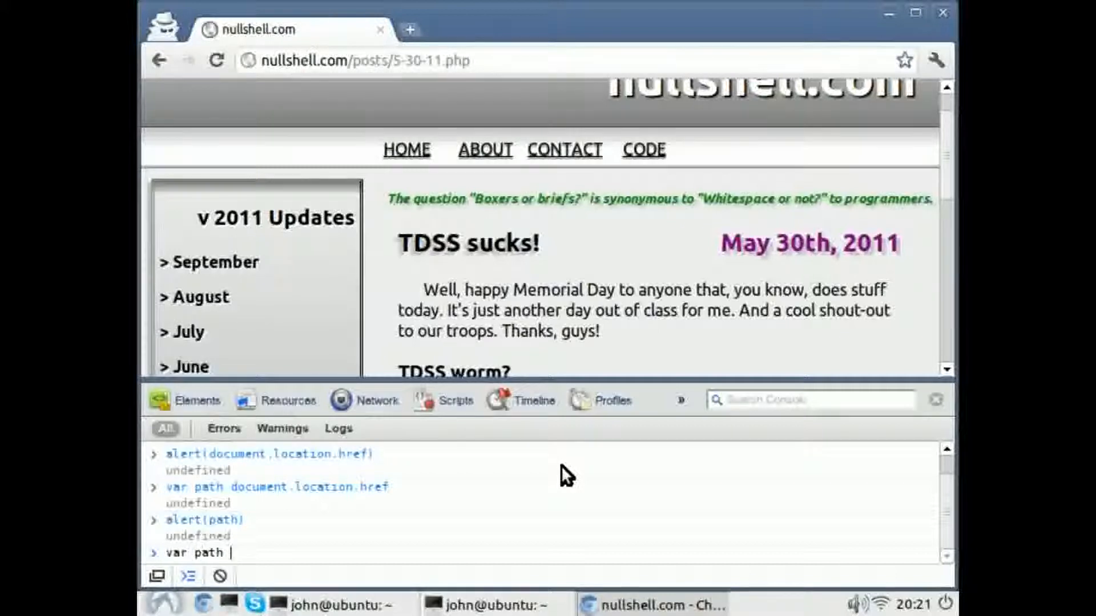
type("path.strip()")
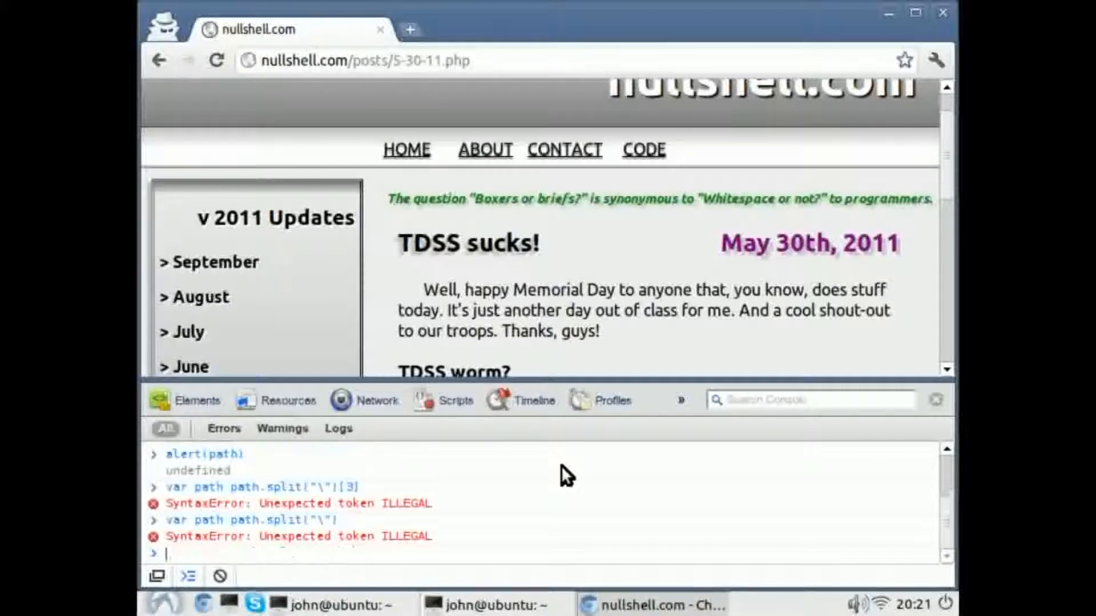
Step: Reduce the URL to 5-30-11 with split("/")[4] and replace(".php",""), then alert it
type("path.split(")
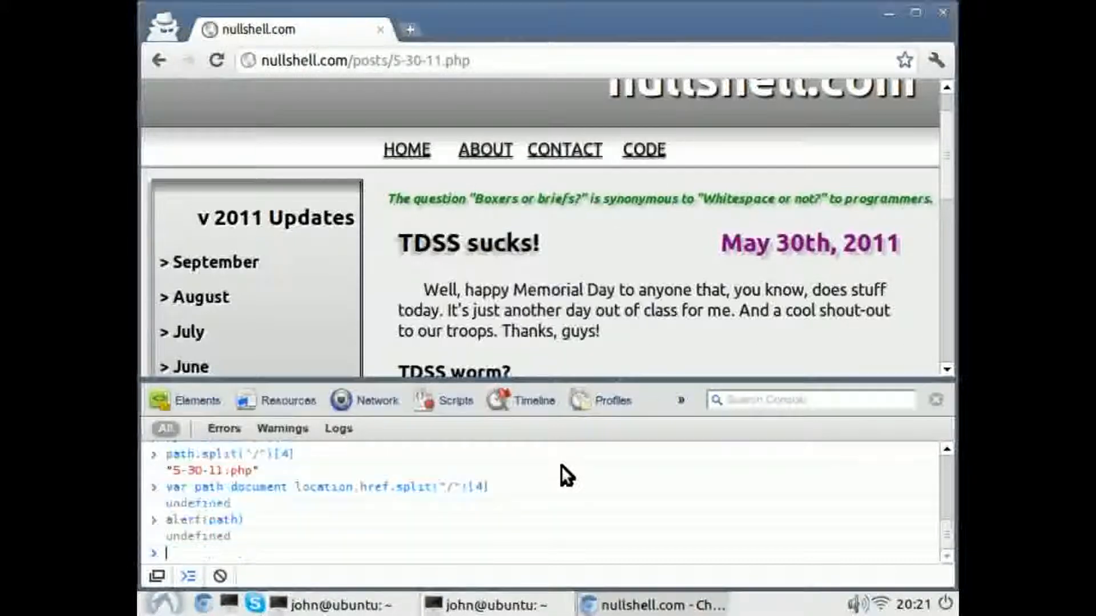
type("path.replace(\".php\",\"")
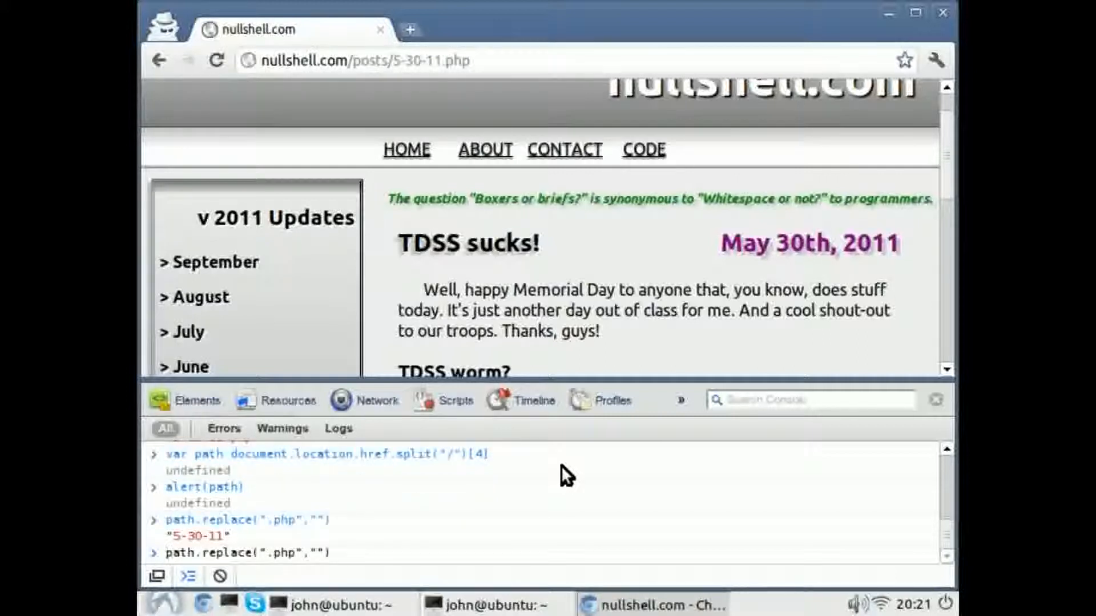
type("alert(p")
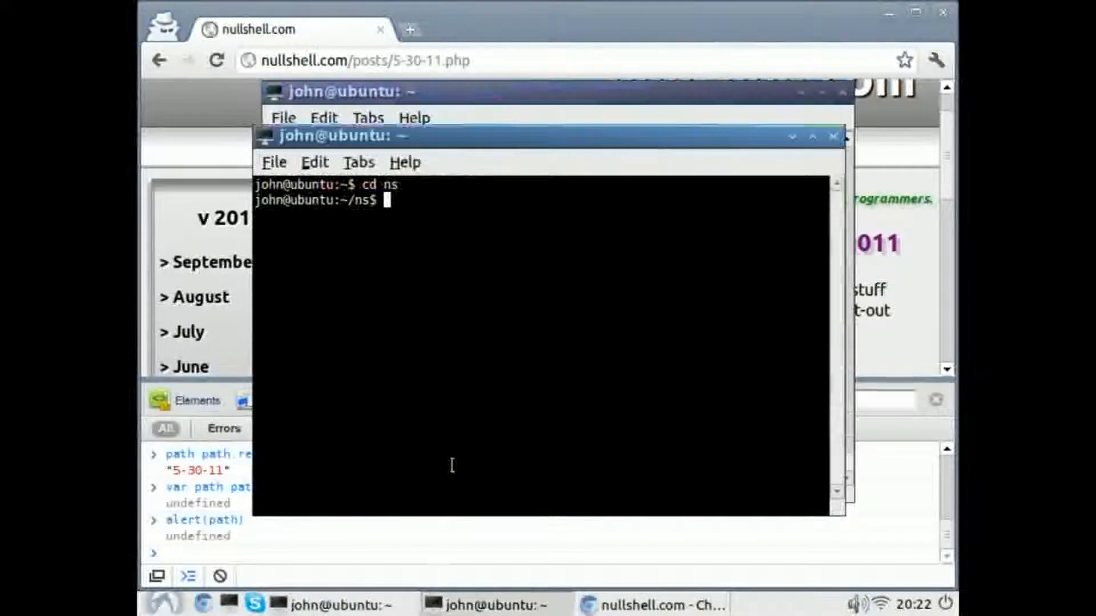
Step: Launch geany javascript-processor.js, hide the sidebar/toolbar and set the editor font to Monospace 18
type("geany javascript-processor.js")
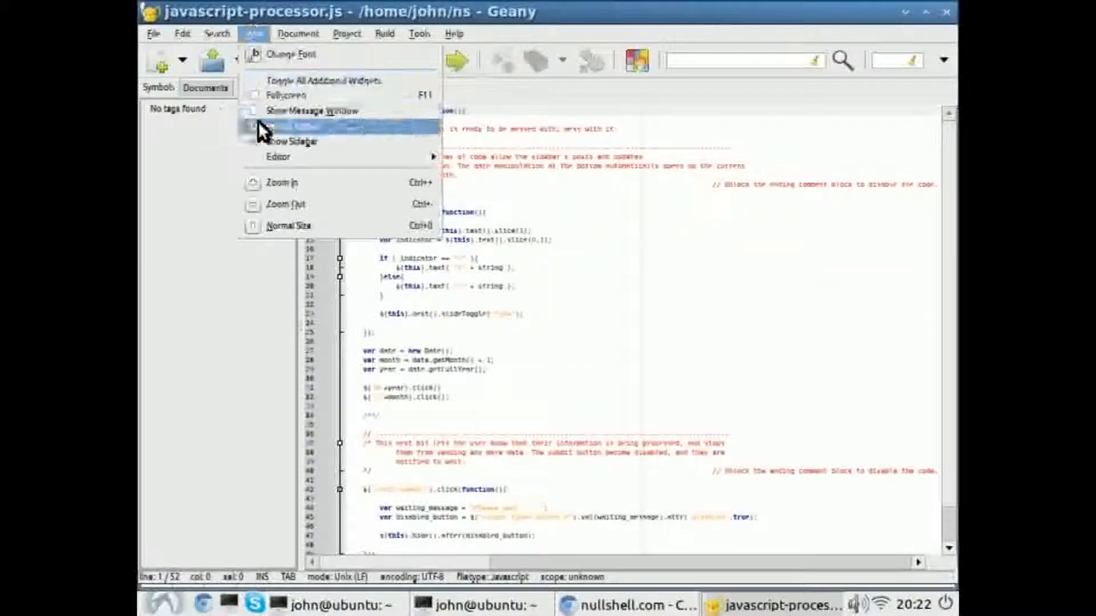
left_click(181, 33)
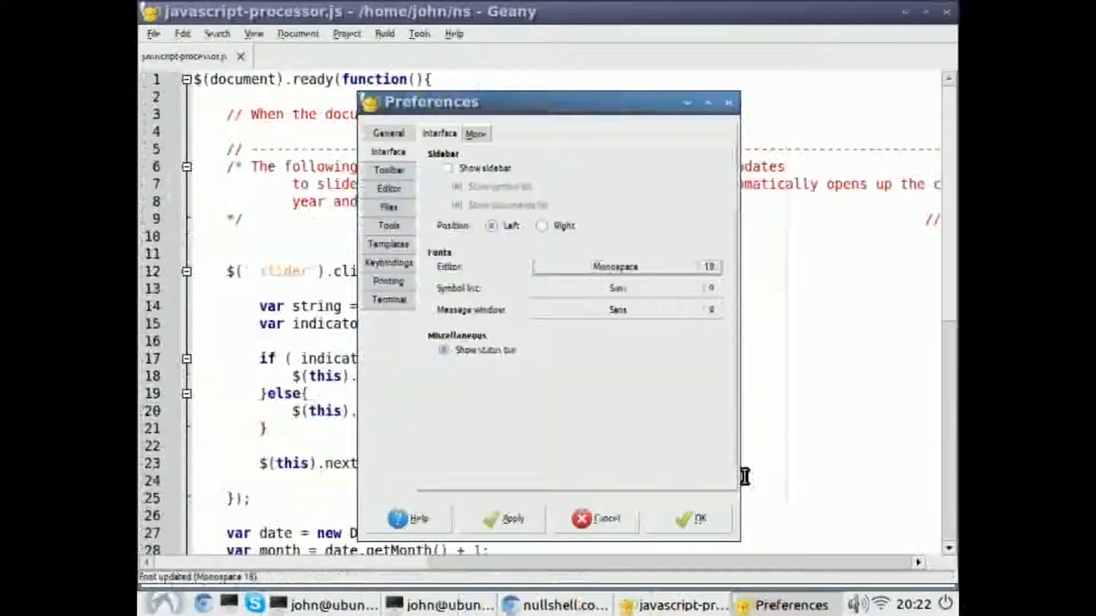
left_click(690, 519)
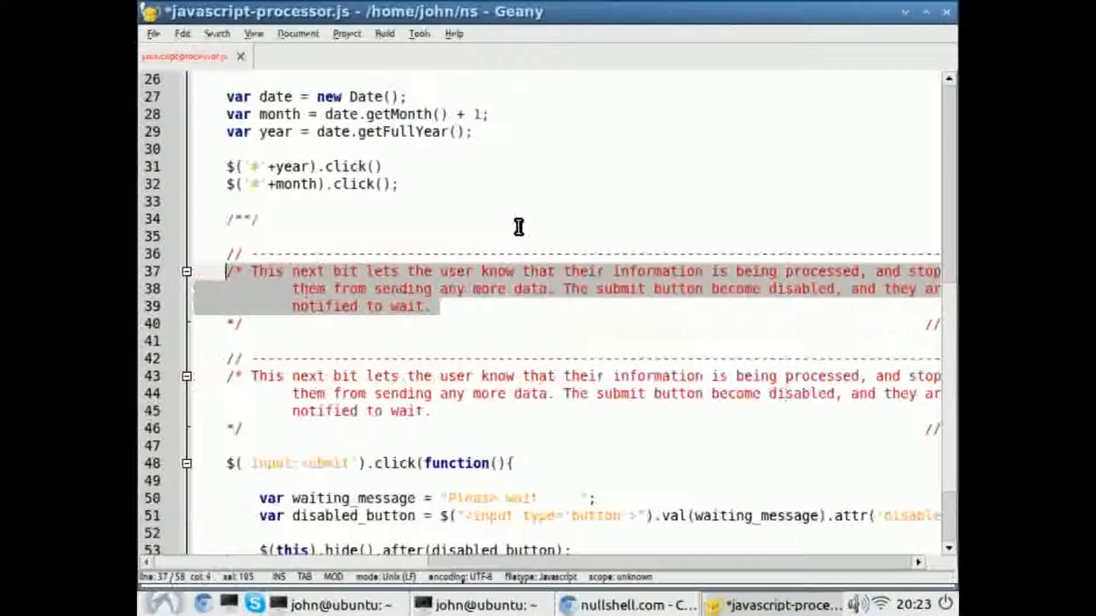
Step: Write a comment explaining the slider should open when the reader is viewing a blog post
type("The following lines of code activate the slider for the current month and year, if t")
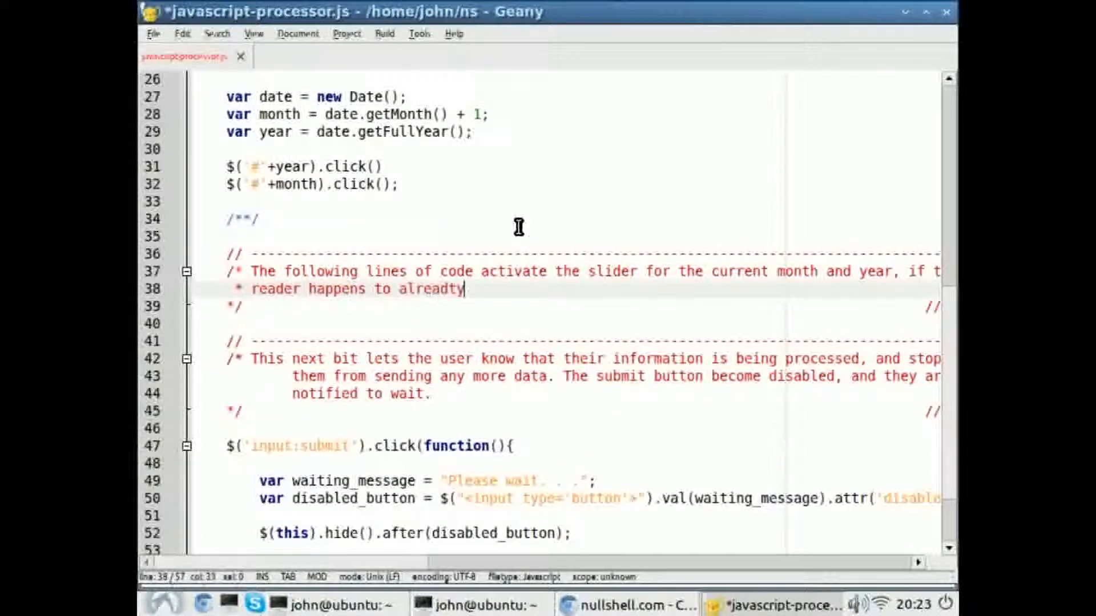
type("<-- OOoohhh, I d")
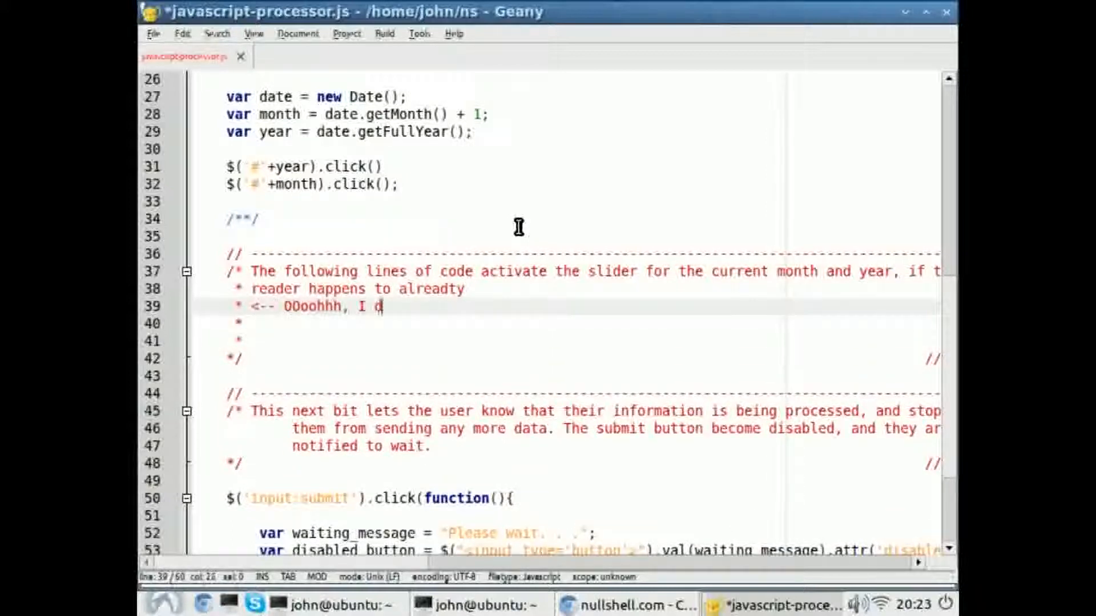
type("idn't know Geany made those fancy *")
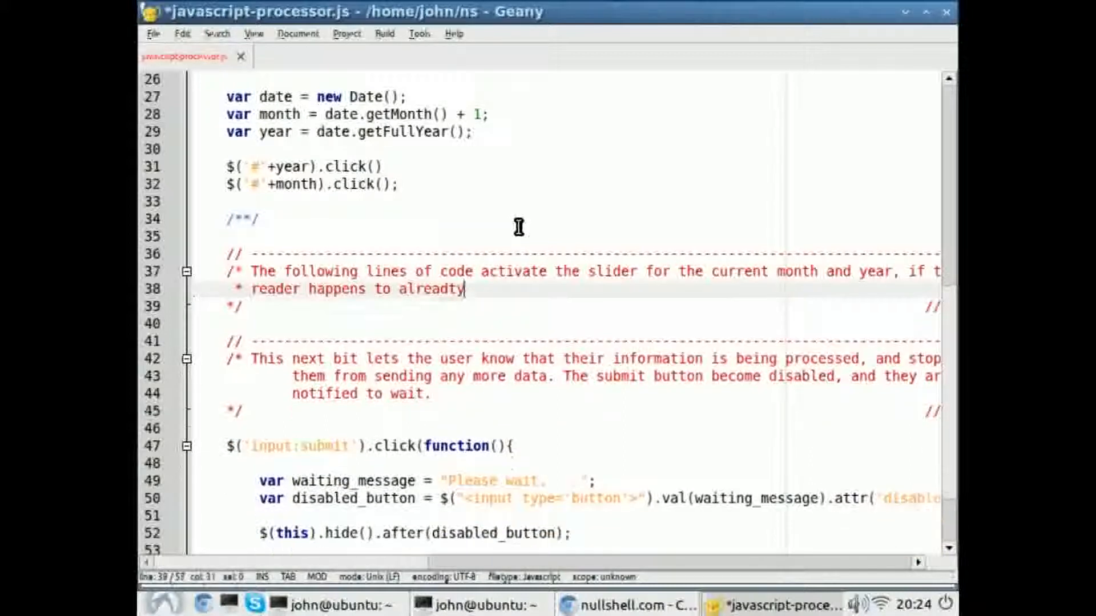
type("be viewing a blog pos")
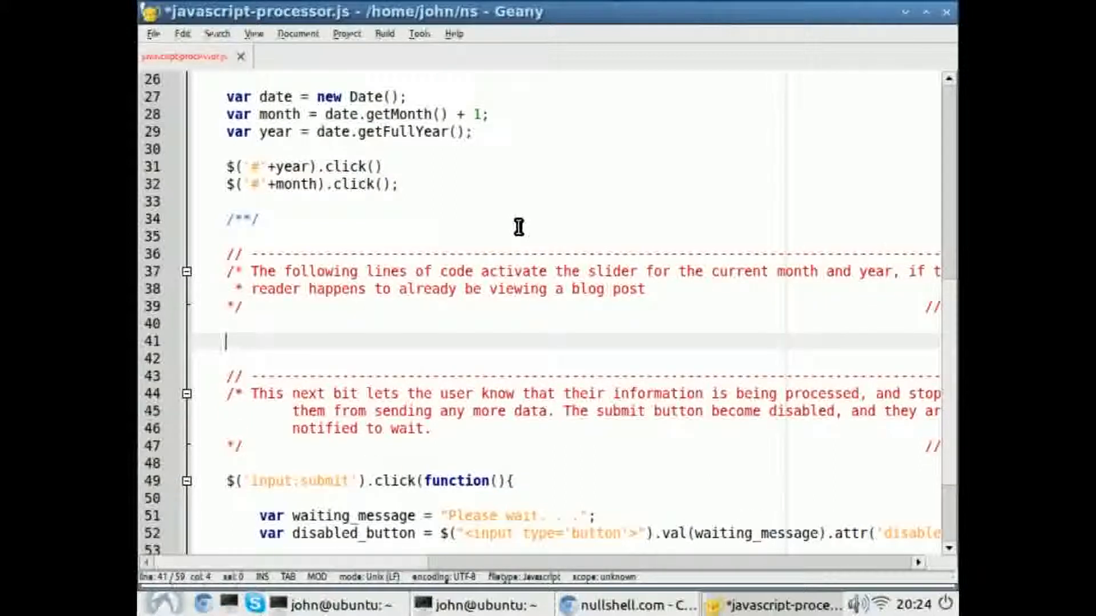
Step: Add var path=document.load.href.split("/")[4].replace(".php","") followed by alert(path)
type("var path=d")
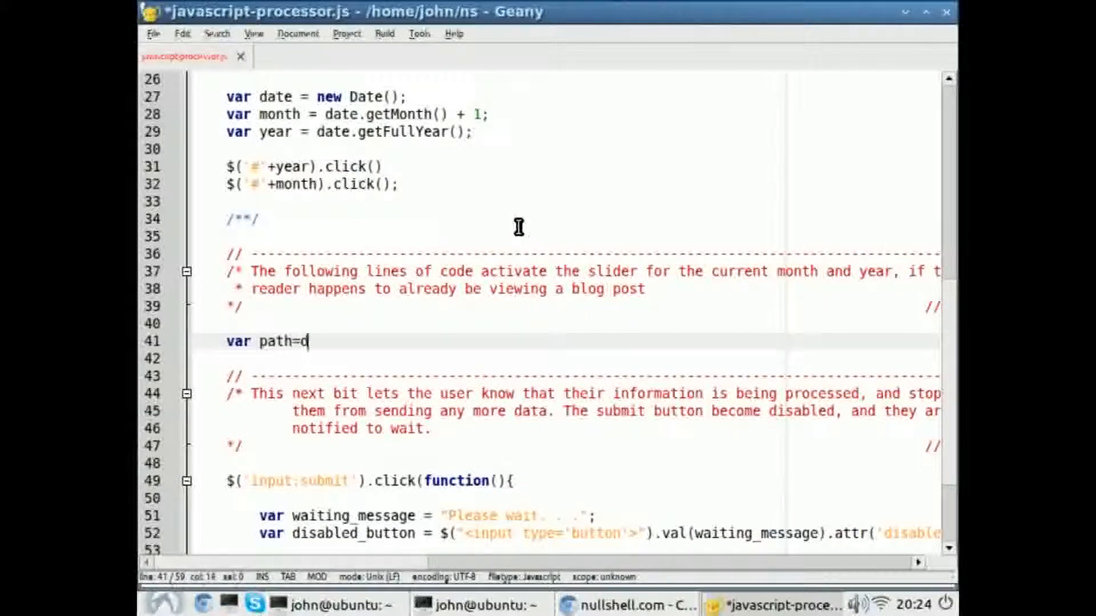
type("ocument.load.href()")
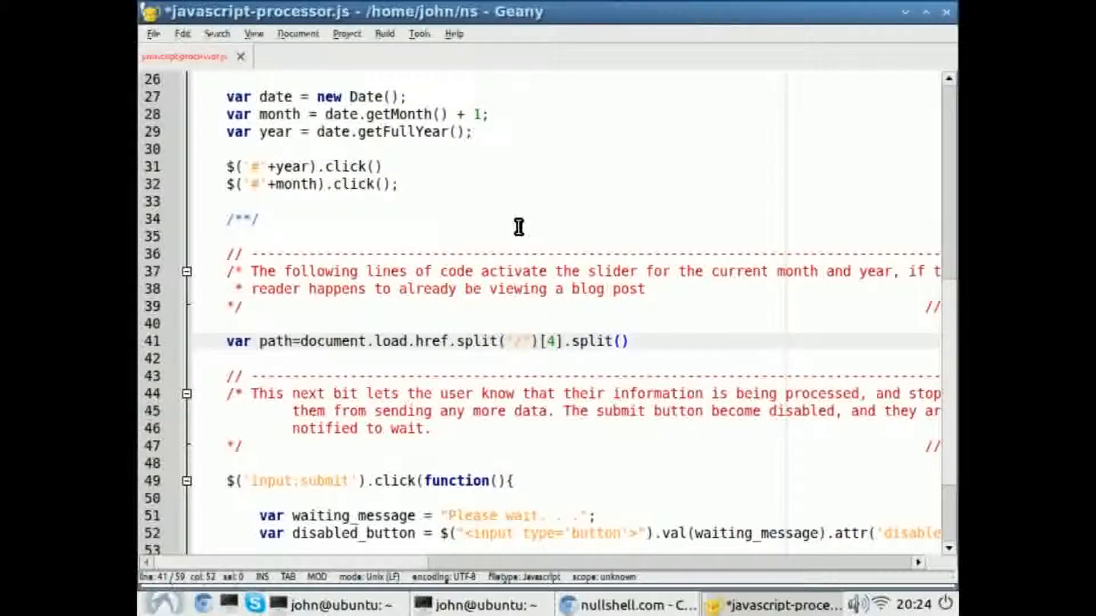
type("replace")
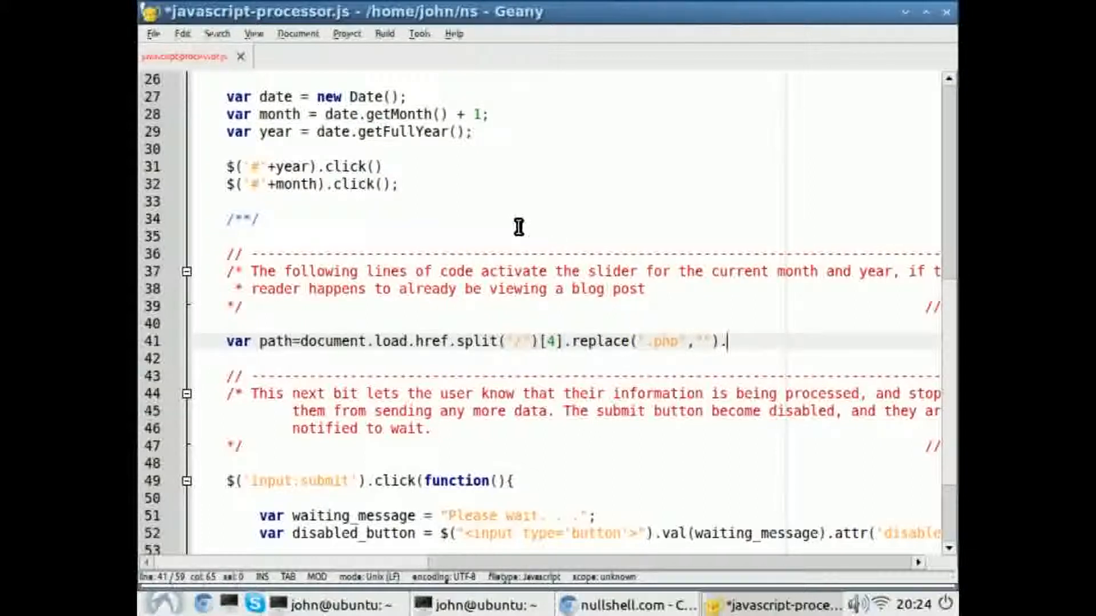
type("alert()")
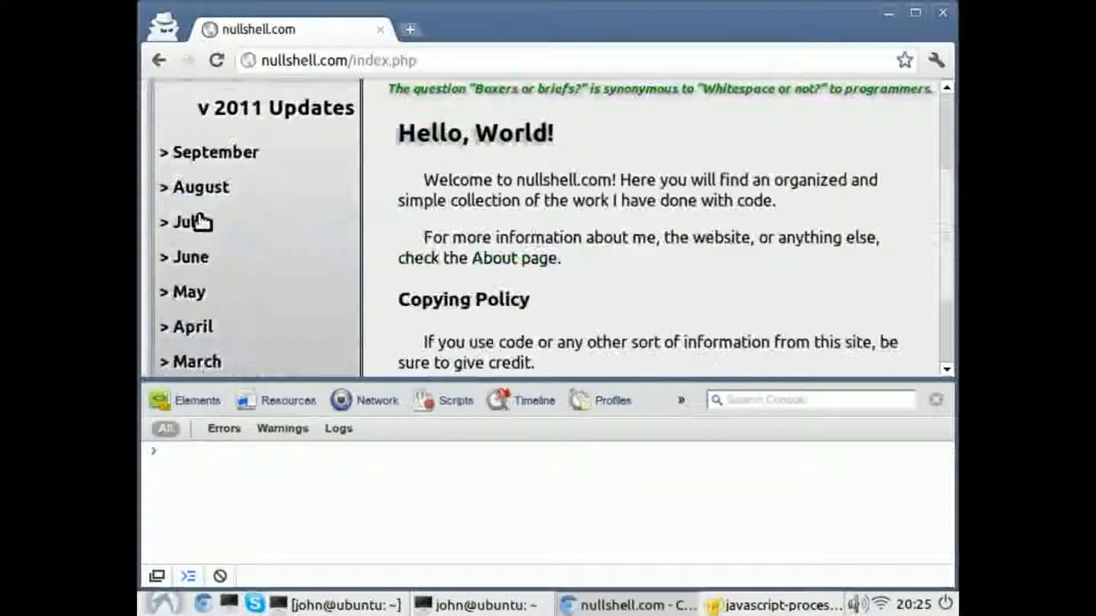
Step: Load the July 24th, 2011 post to test the script and view its page source
left_click(185, 223)
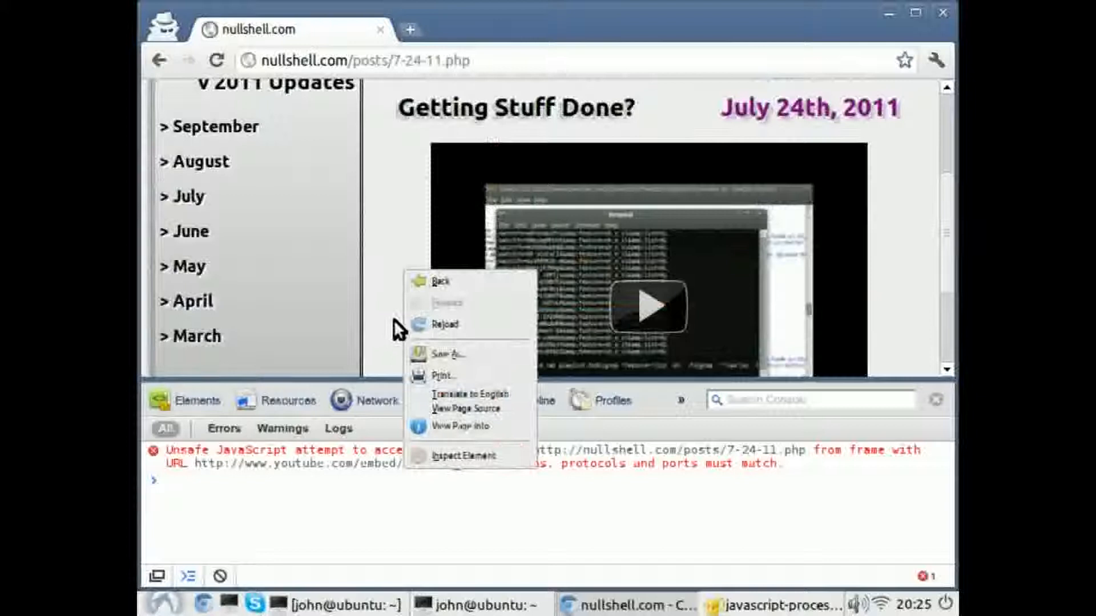
left_click(466, 409)
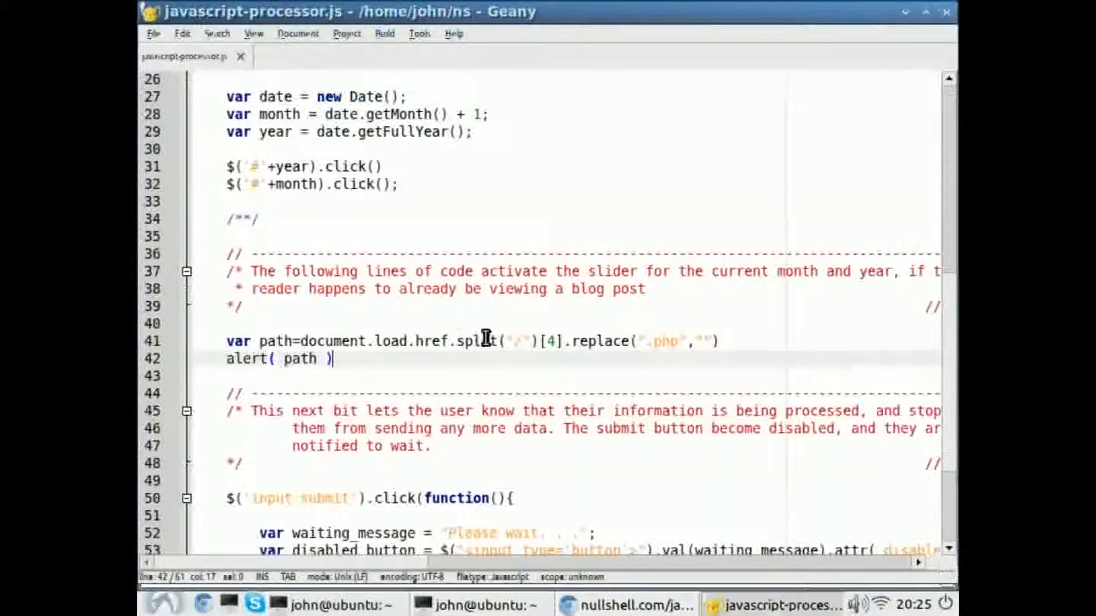
Step: Check the served javascript-processor.js, re-upload it with put over sftp, and return to Geany
left_click(152, 34)
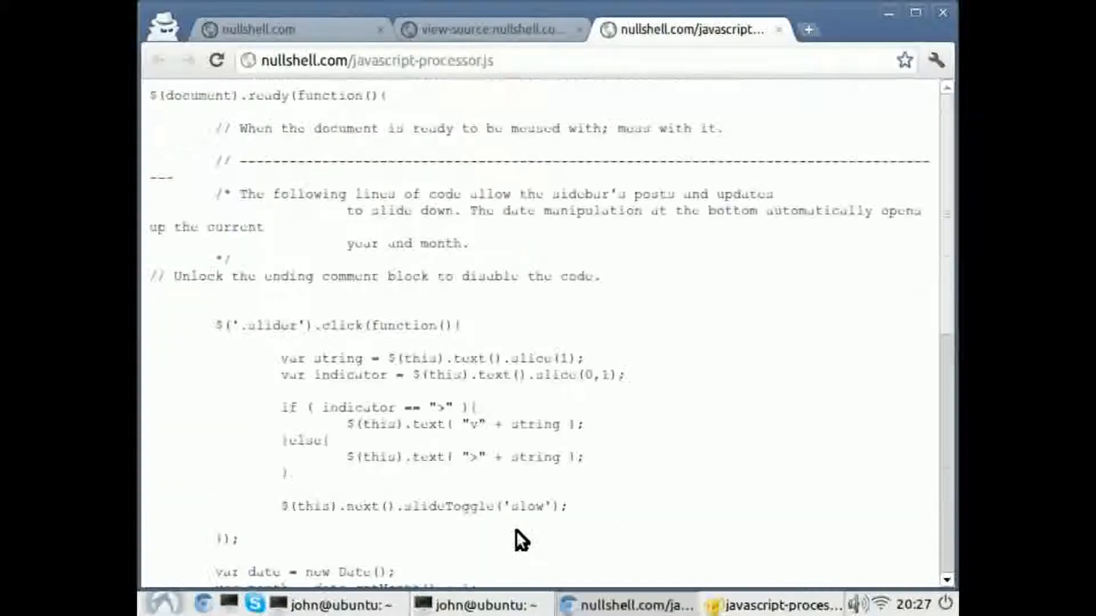
left_click(480, 604)
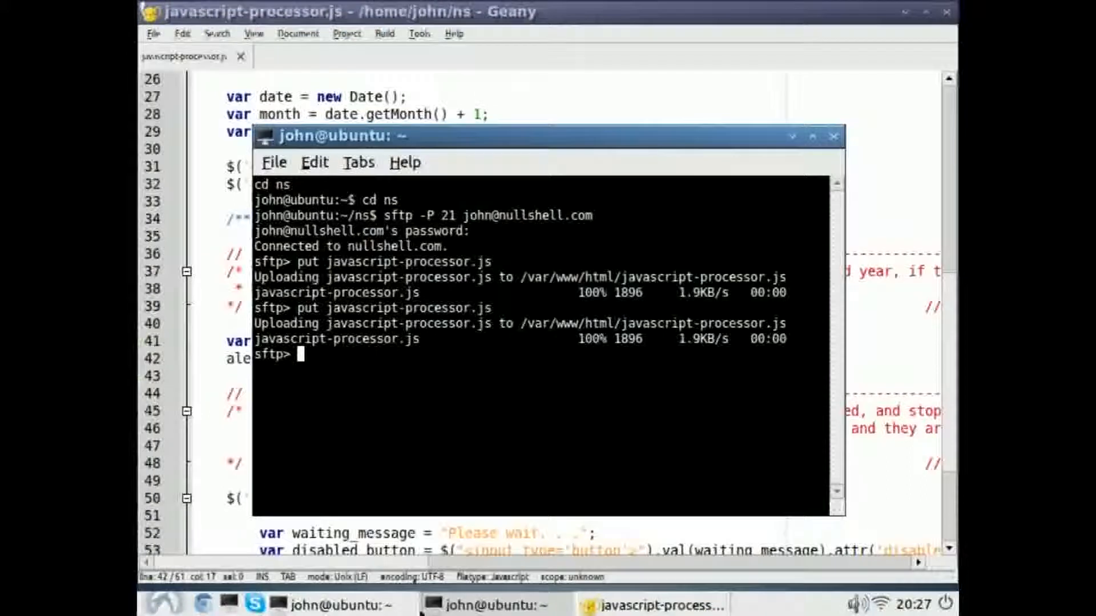
left_click(765, 604)
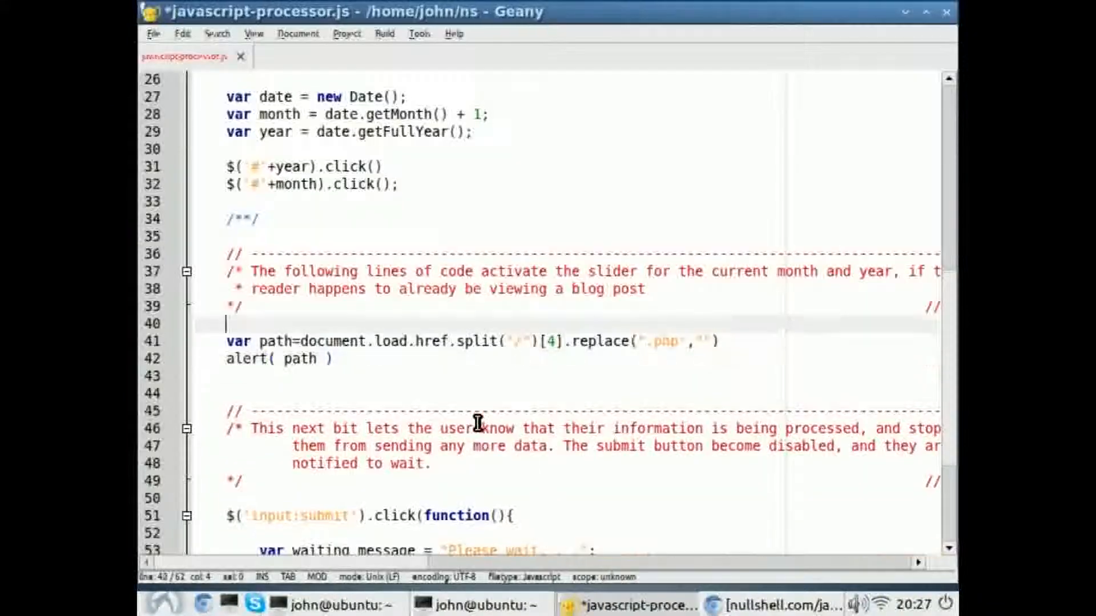
Step: Write and then remove a // comment doubting the "run-on" var path line of code
type("// Yeah, I dont know how well")
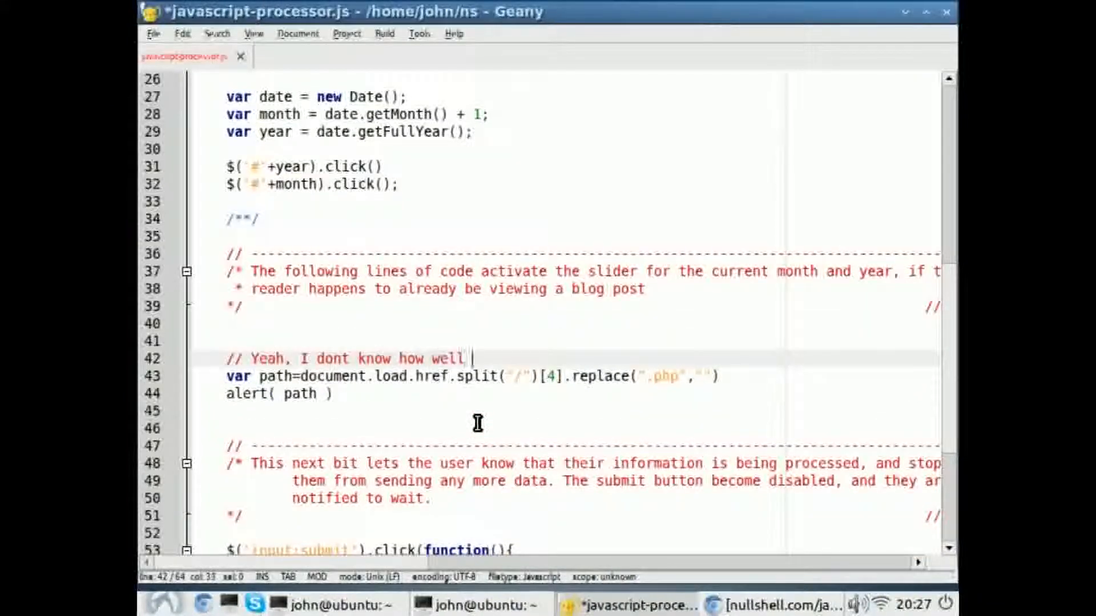
type("it would let us use that")
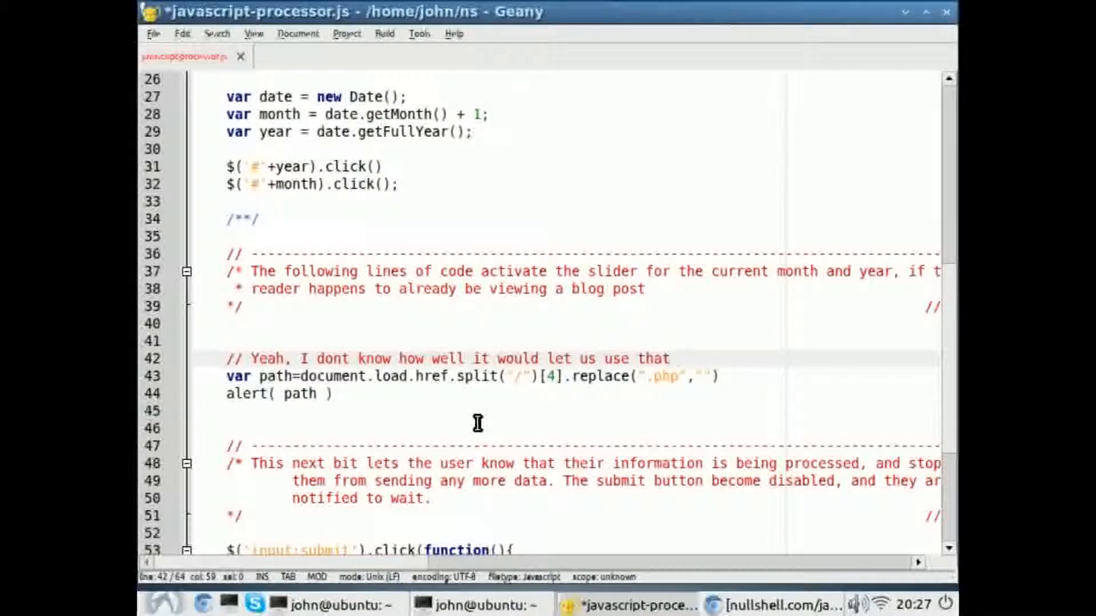
type("\"run-on\" line of cod")
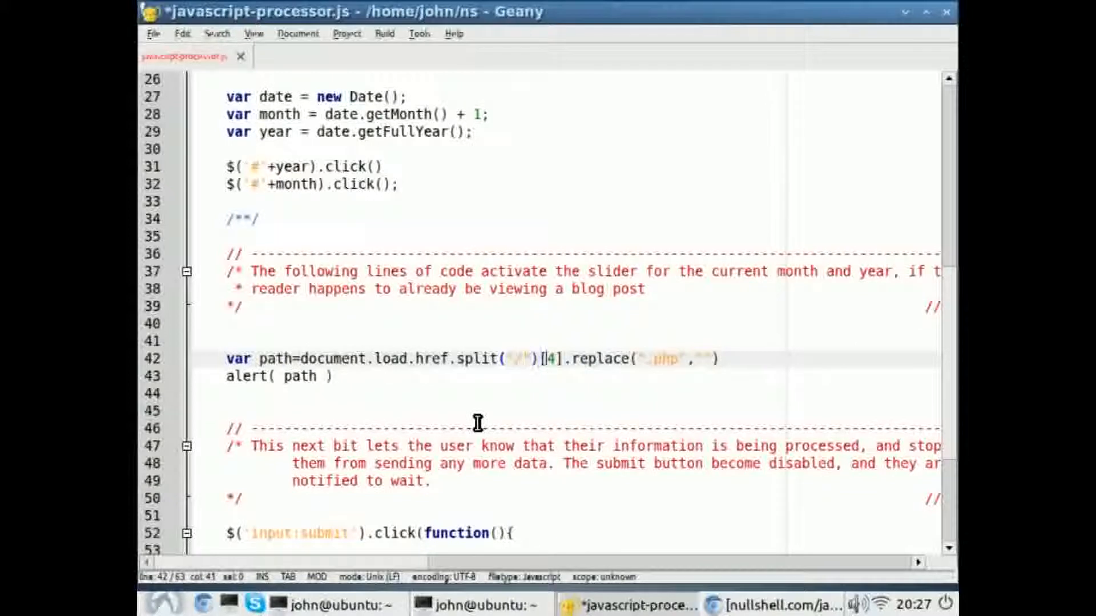
type("var path")
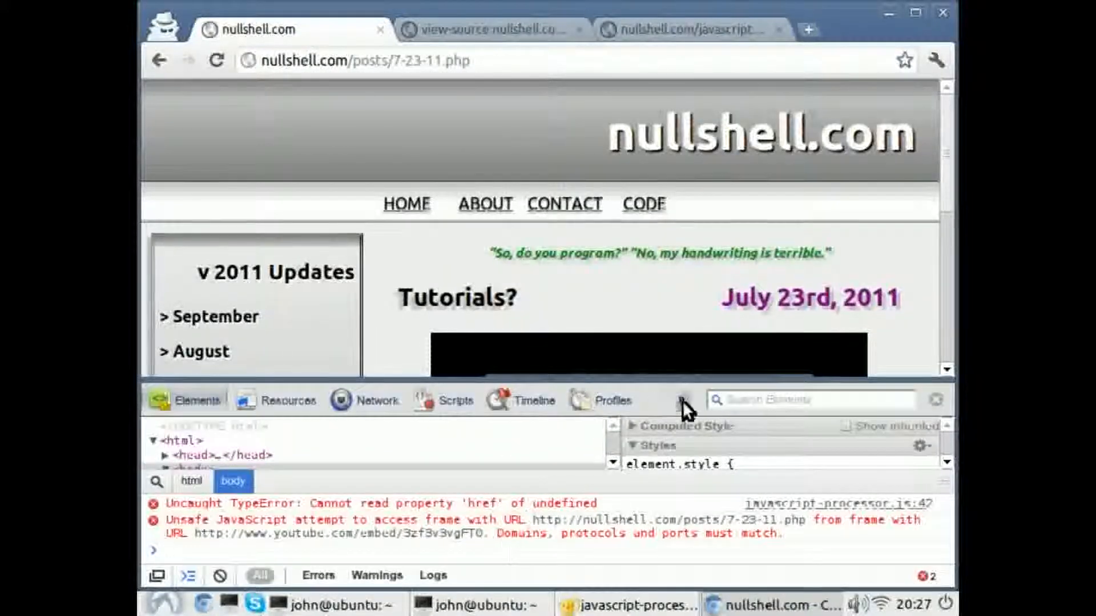
Step: Jump from the console error to javascript-processor.js line 42 in Scripts, then return to Geany
left_click(683, 400)
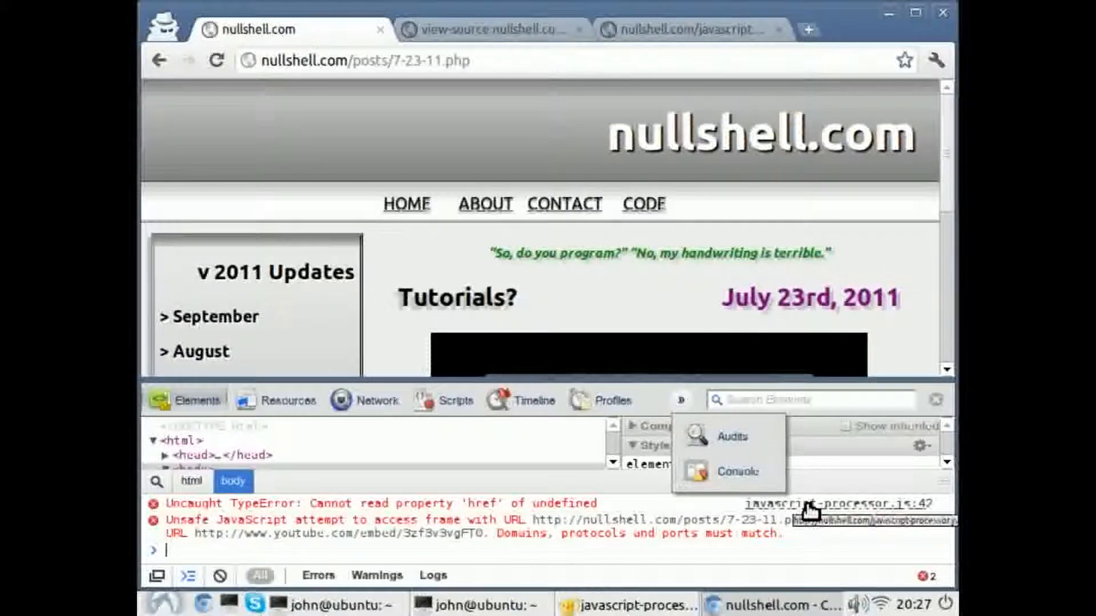
left_click(456, 399)
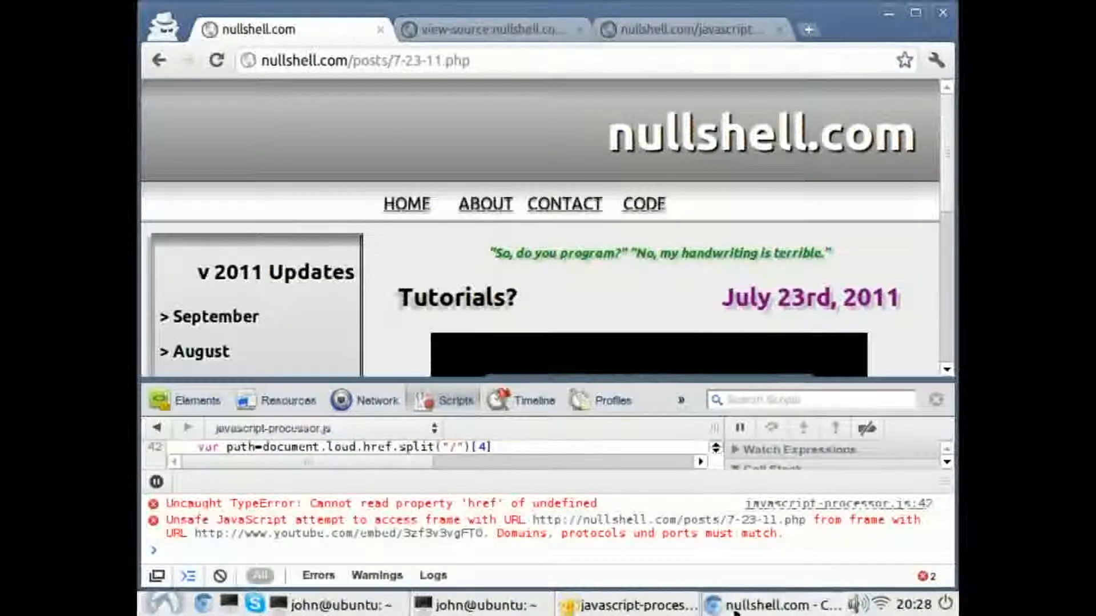
left_click(626, 604)
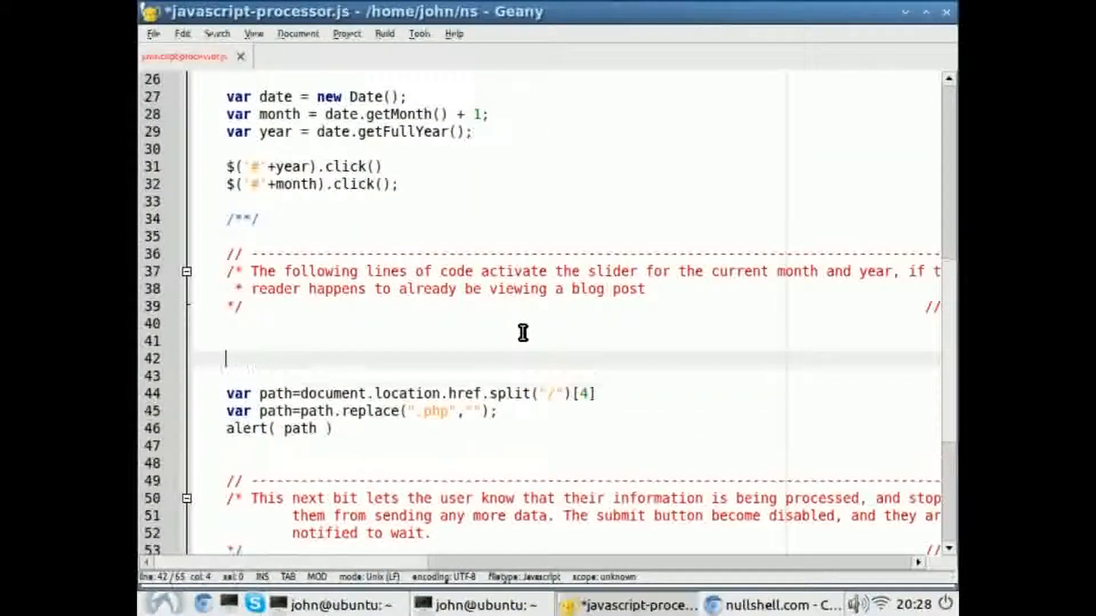
Step: Rewrite the path line to chain split("/")[4], replace(".php","") and split("-"), drop the alert, and save
type("// Oh. Or that could be the fa")
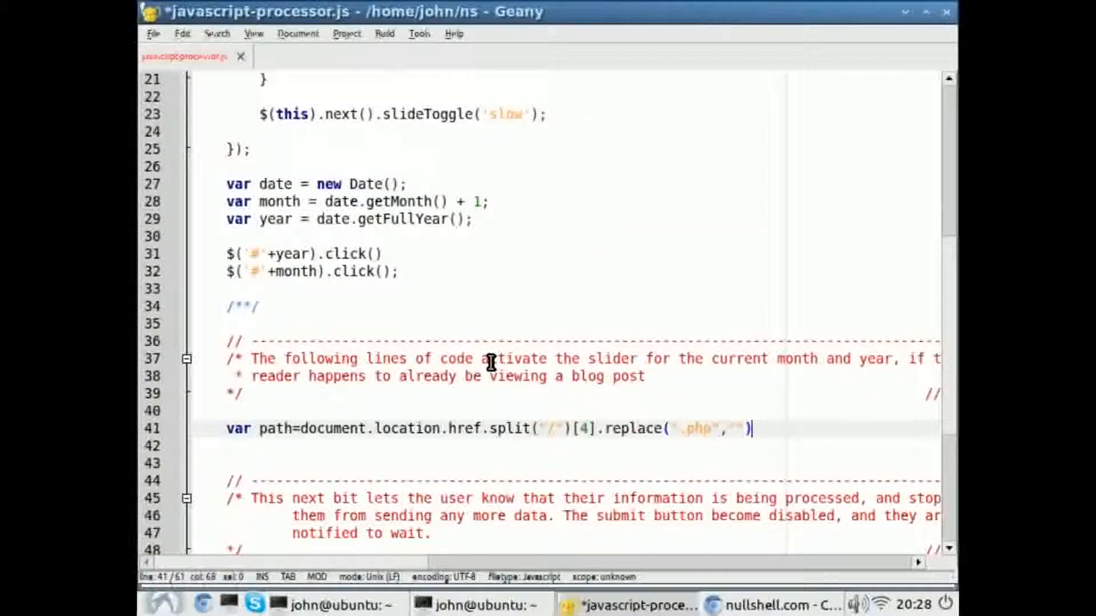
type(".split(\" \")")
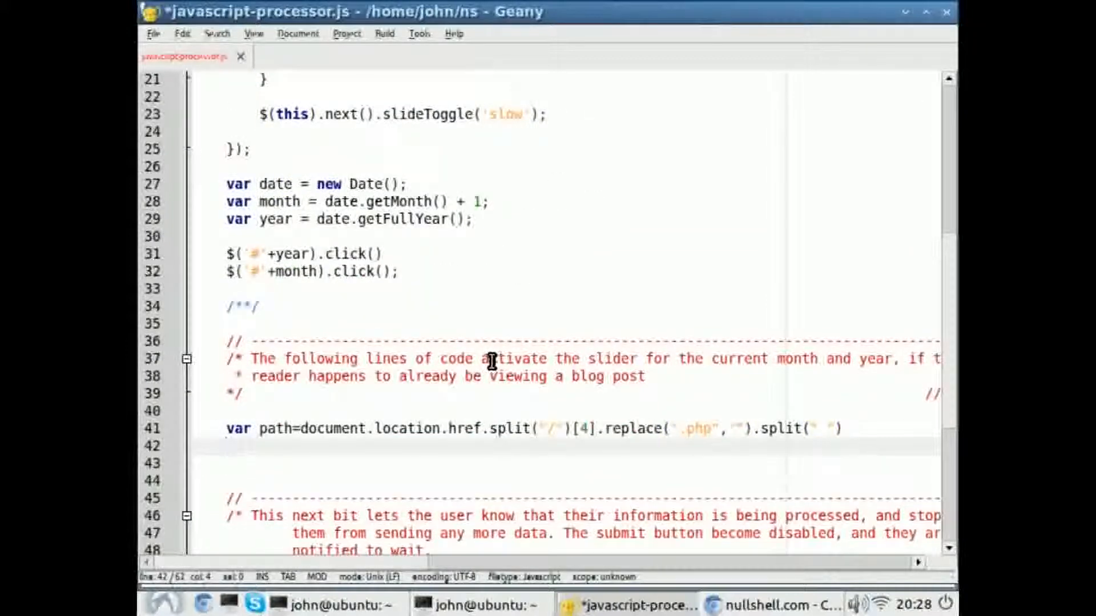
key("ctrl+s")
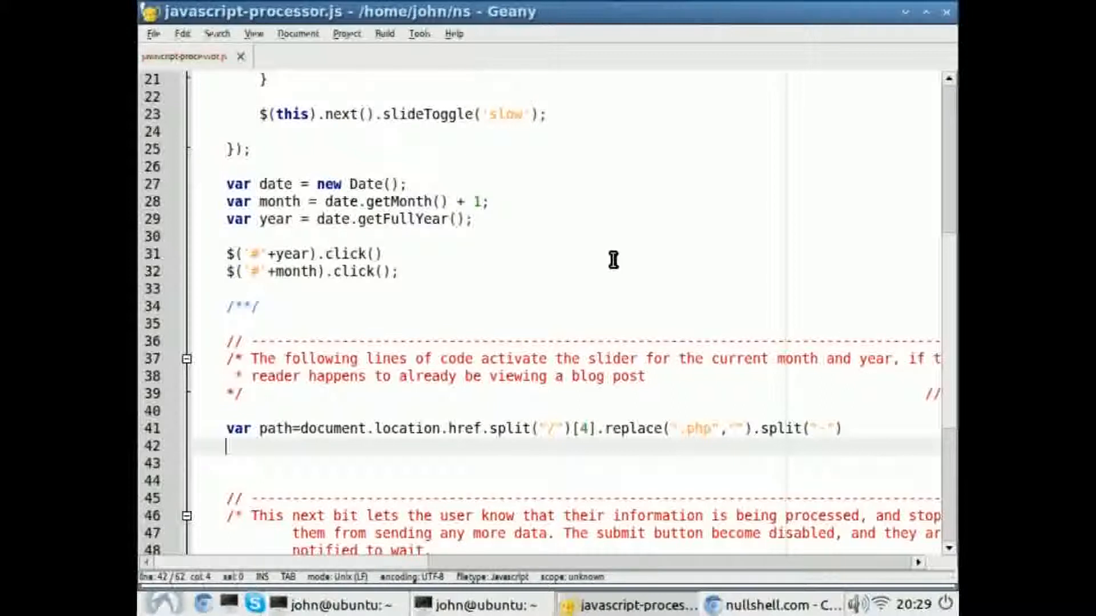
mouse_move(536, 278)
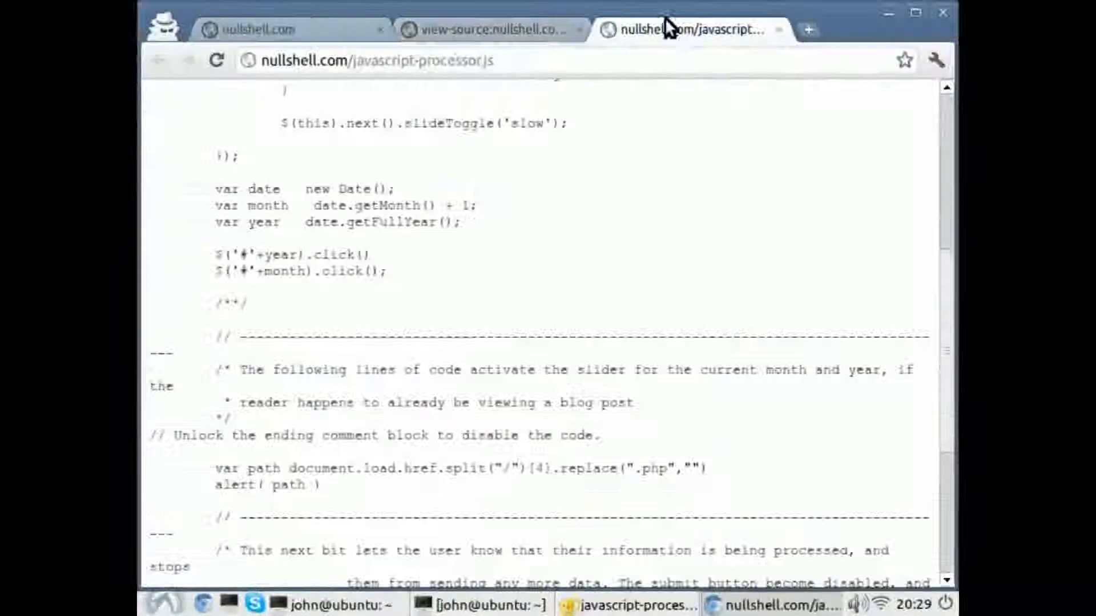
Step: Google javascript string split and read the w3schools split() Method examples
type("google.com/search?sourceid=chrome&client=ubuntu&channel=cs&ie=UTF-8&q=javascript+")
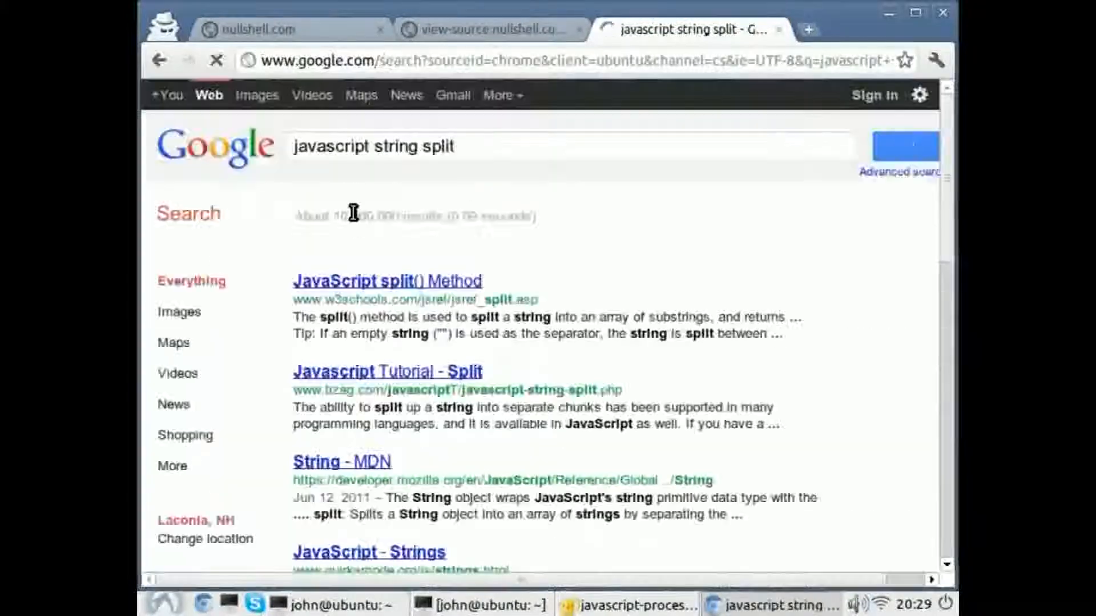
left_click(387, 280)
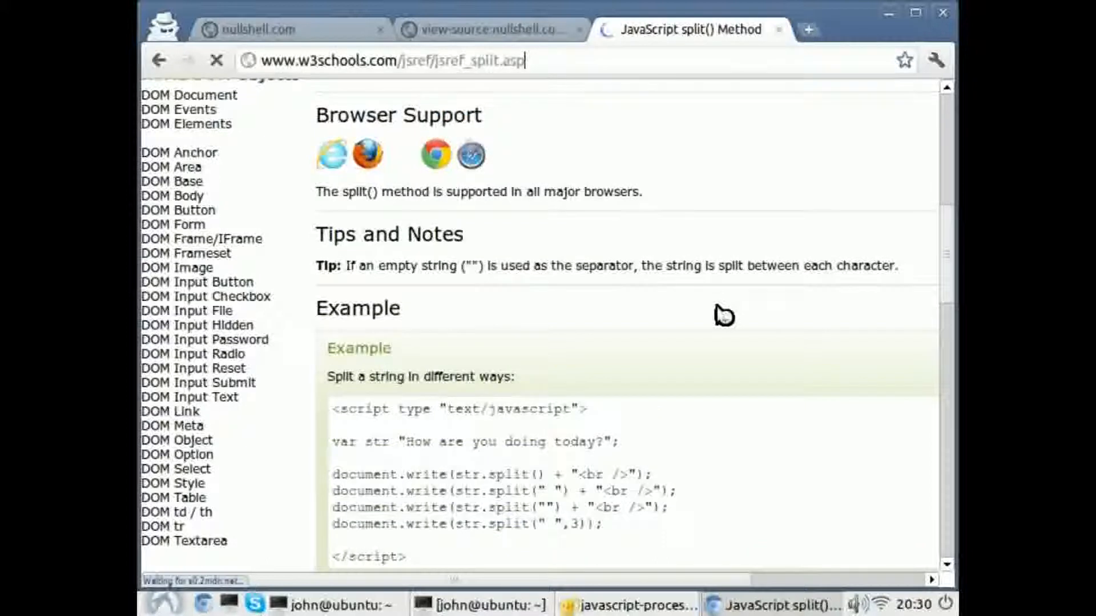
scroll("down", 3)
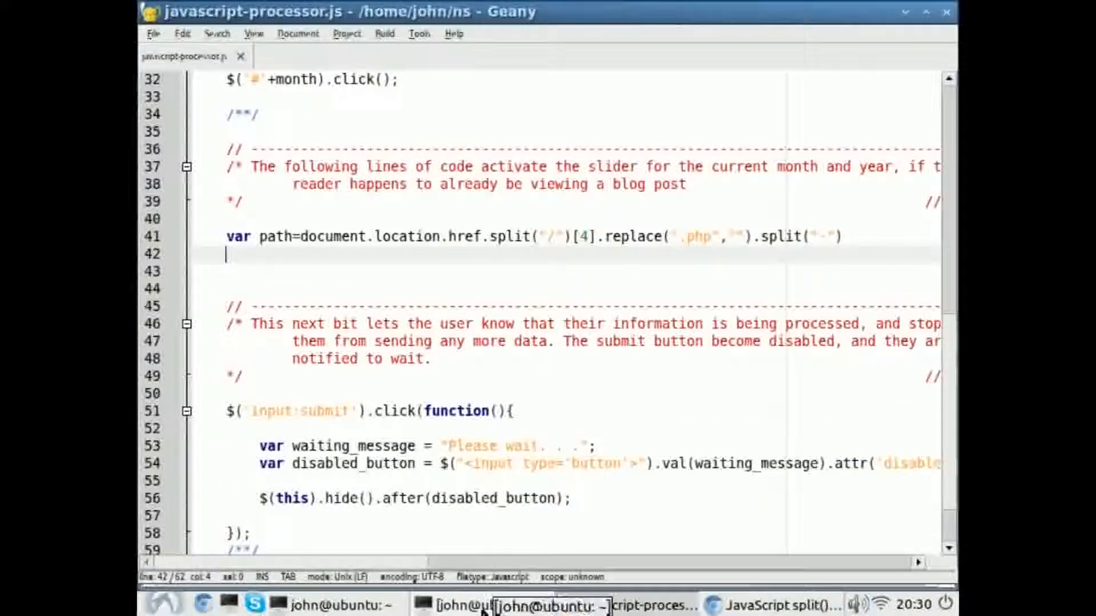
Step: Write comments that split() success needs testing and a hyphenated last path part could break it
type("// We need a way to test if this late")
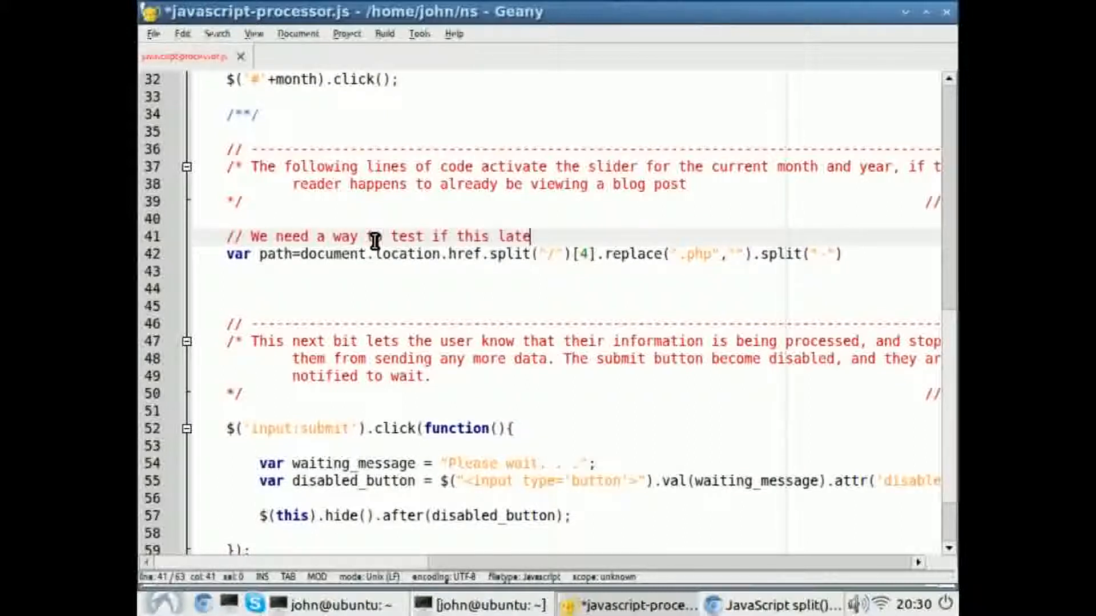
type("split() function")
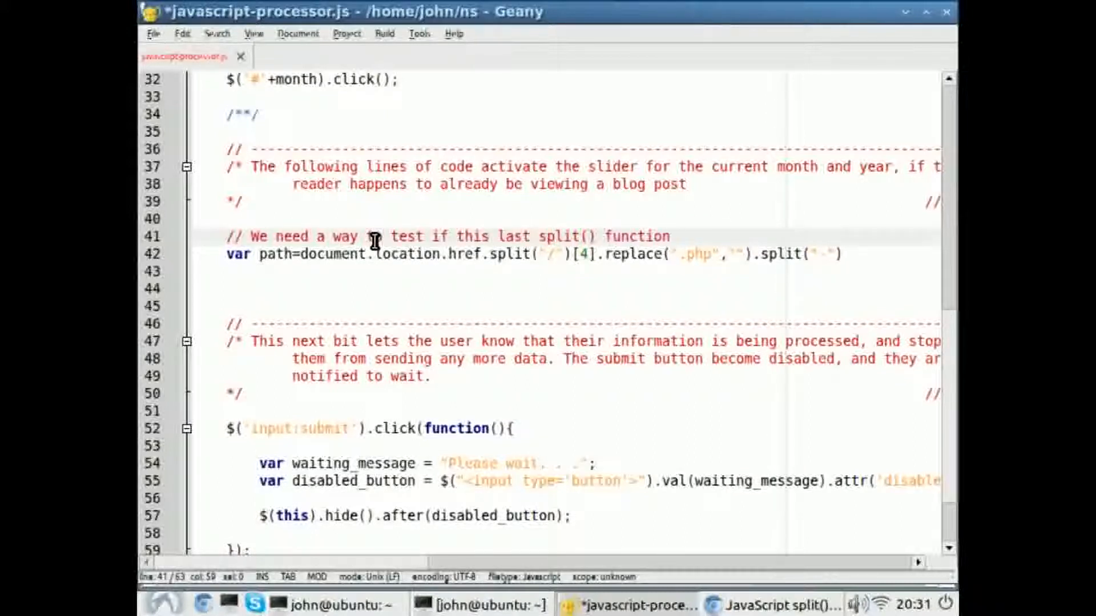
type("returns successful or not")
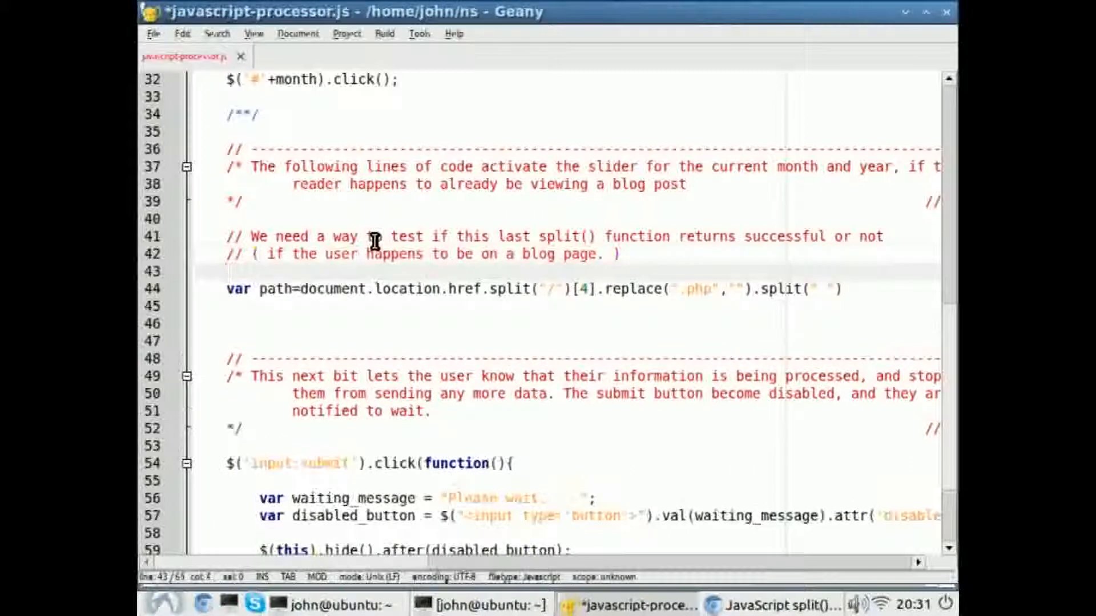
type("// There is also the problem")
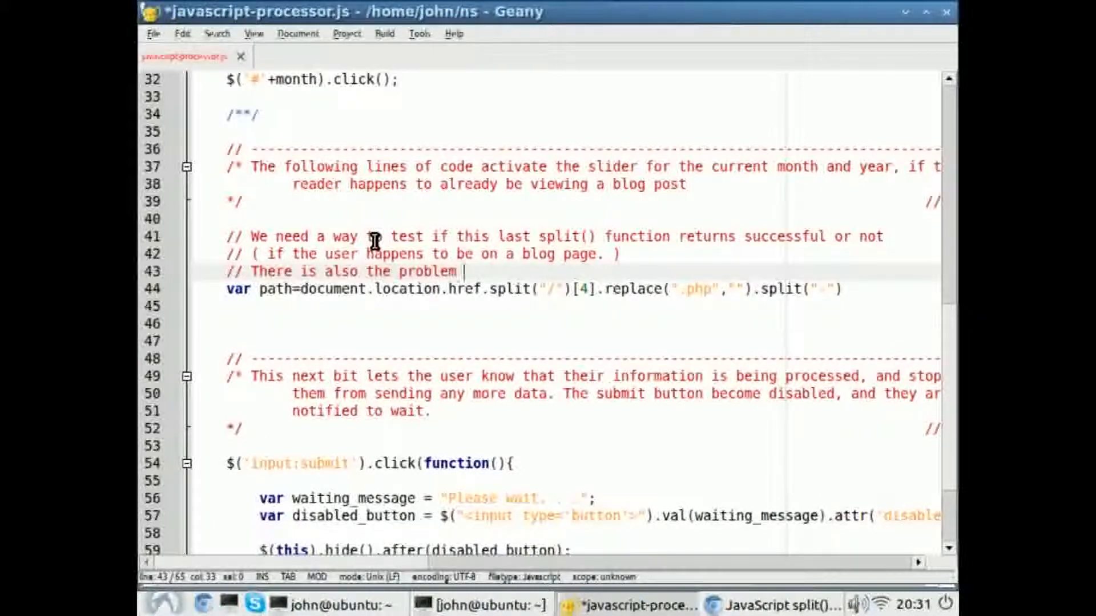
type("if the")
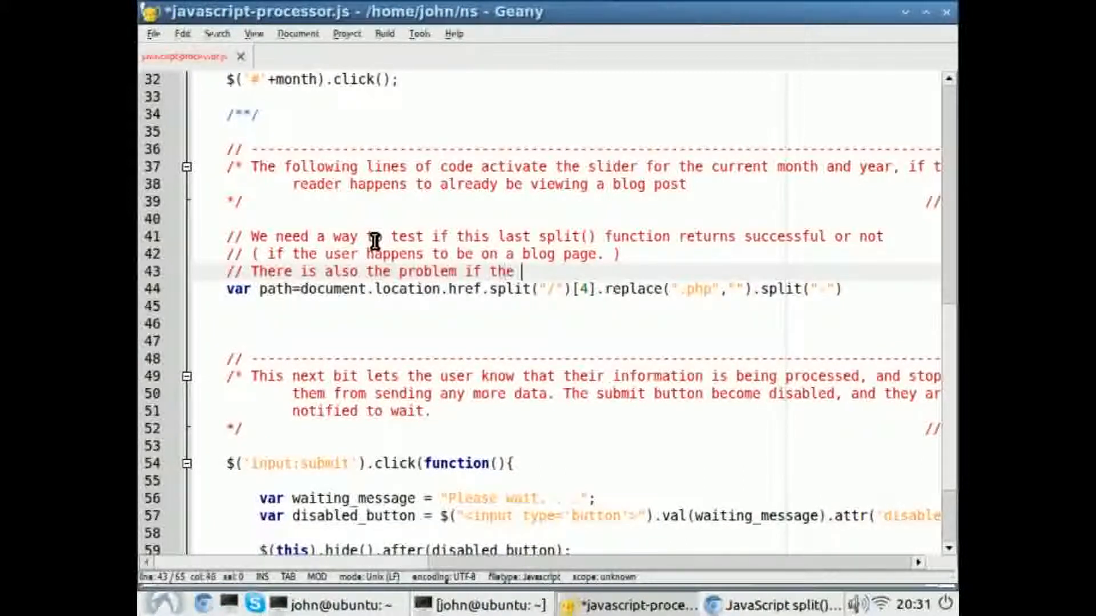
type("last path just happens")
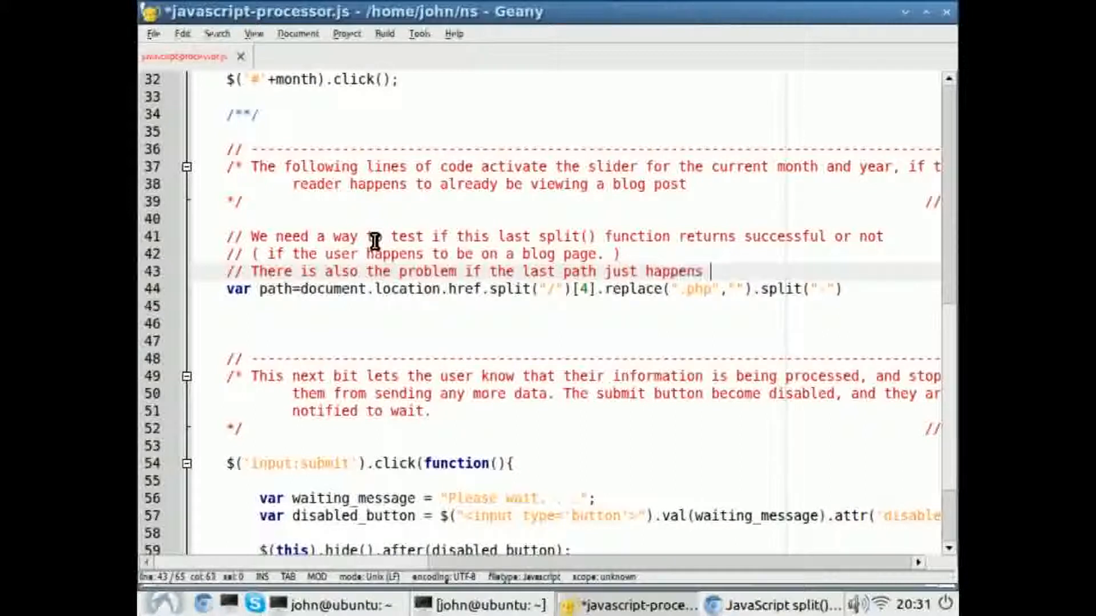
type("to have a hyphen in it")
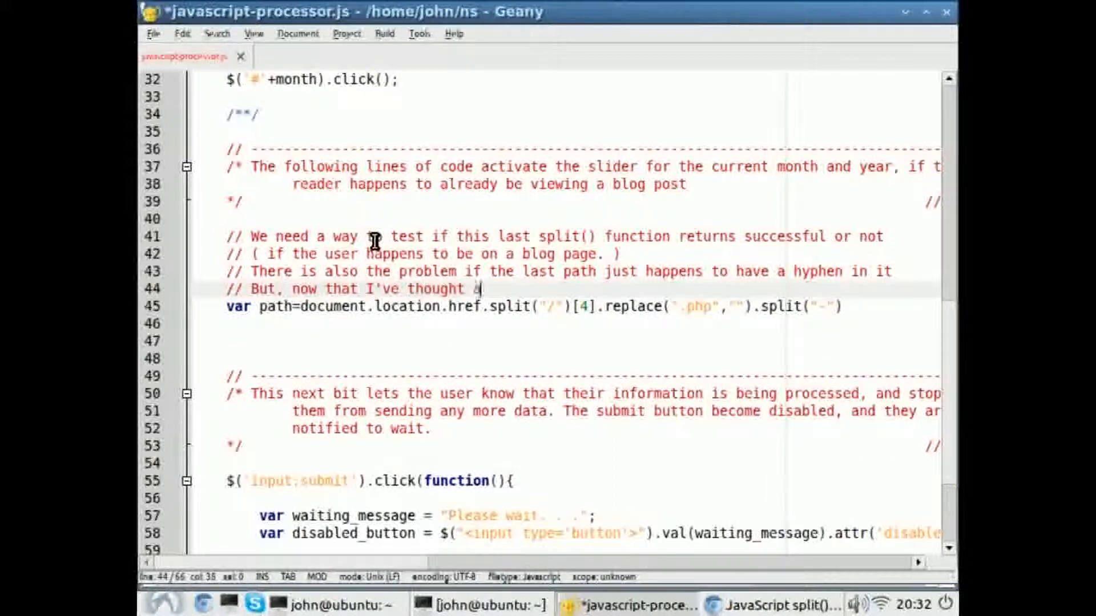
Step: Glance at the blog post URL in Chrome and return to the script in Geany
left_click(776, 604)
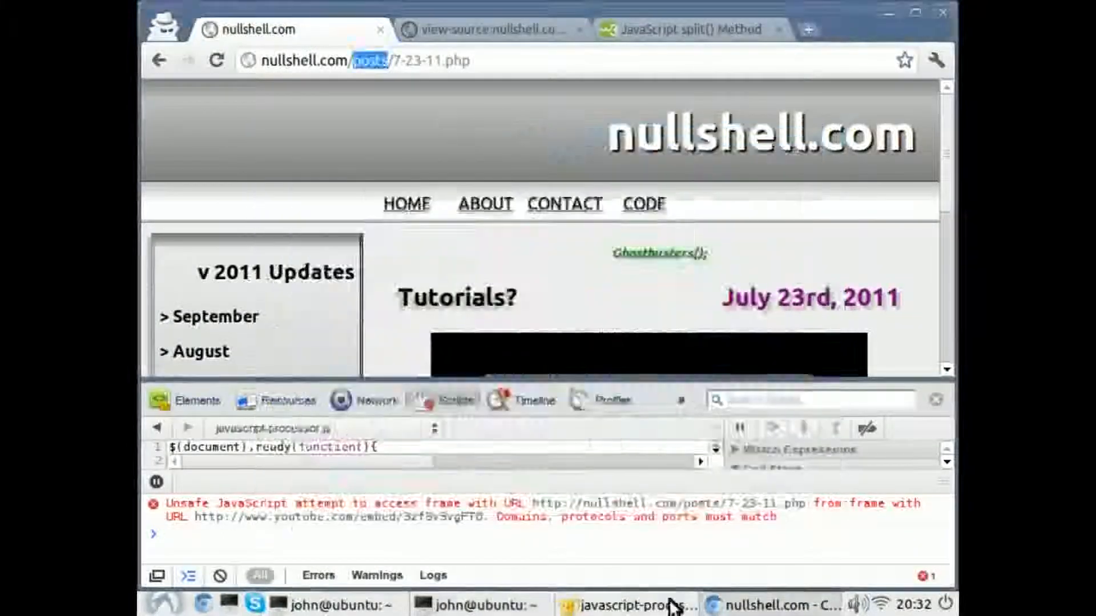
left_click(627, 604)
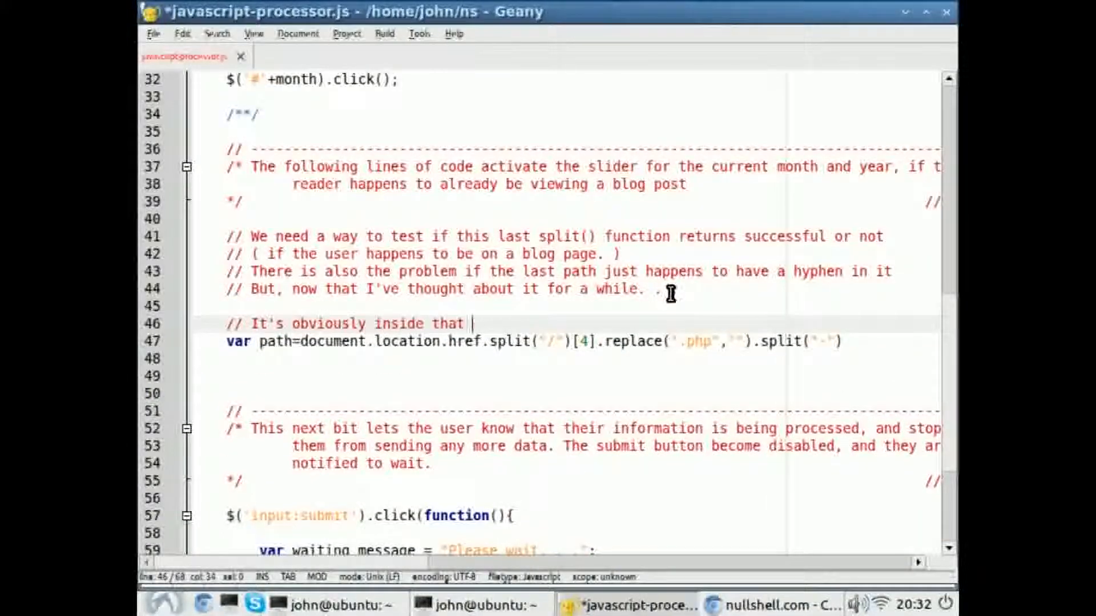
Step: Finish the posts-folder comment and add if ( path[3] == "posts" ){ } splitting path[4] on hyphens after stripping .php
type("posts folder. We'll just test for that.")
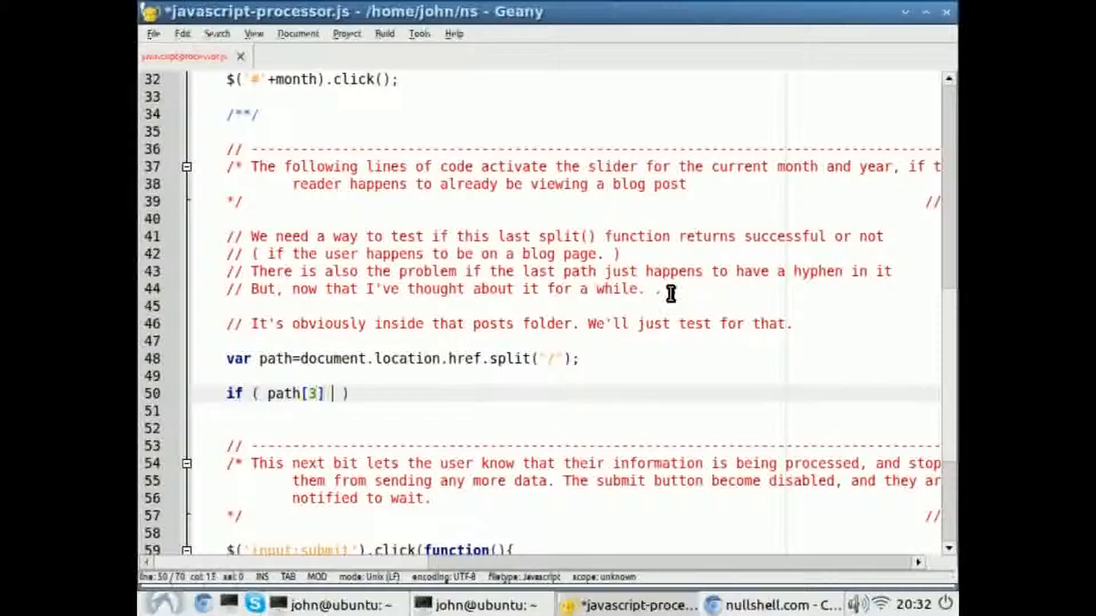
type("== \"posts\" ){")
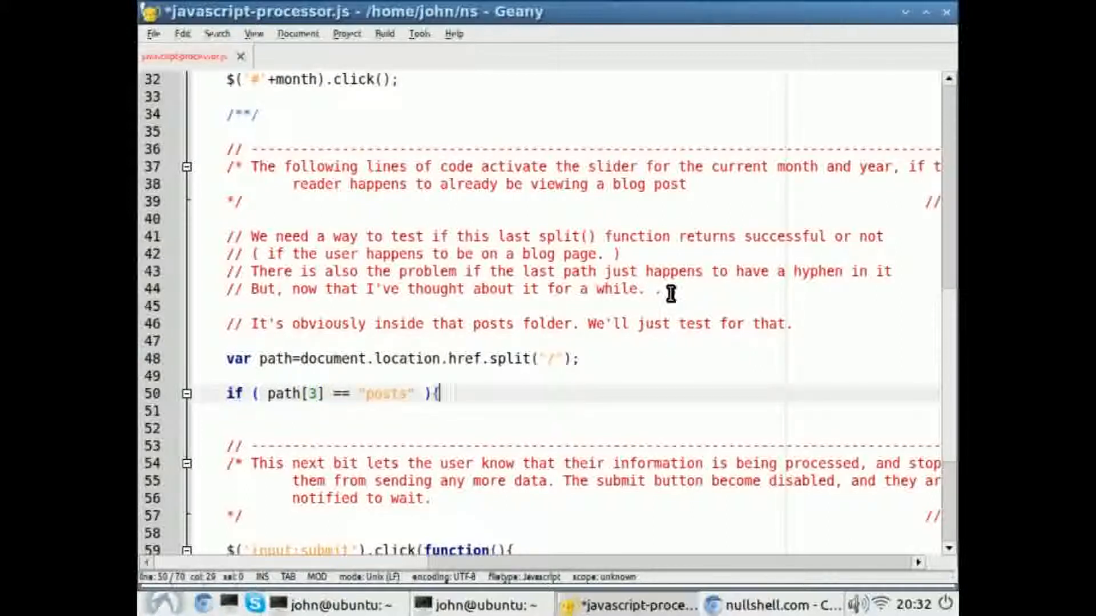
type("path")
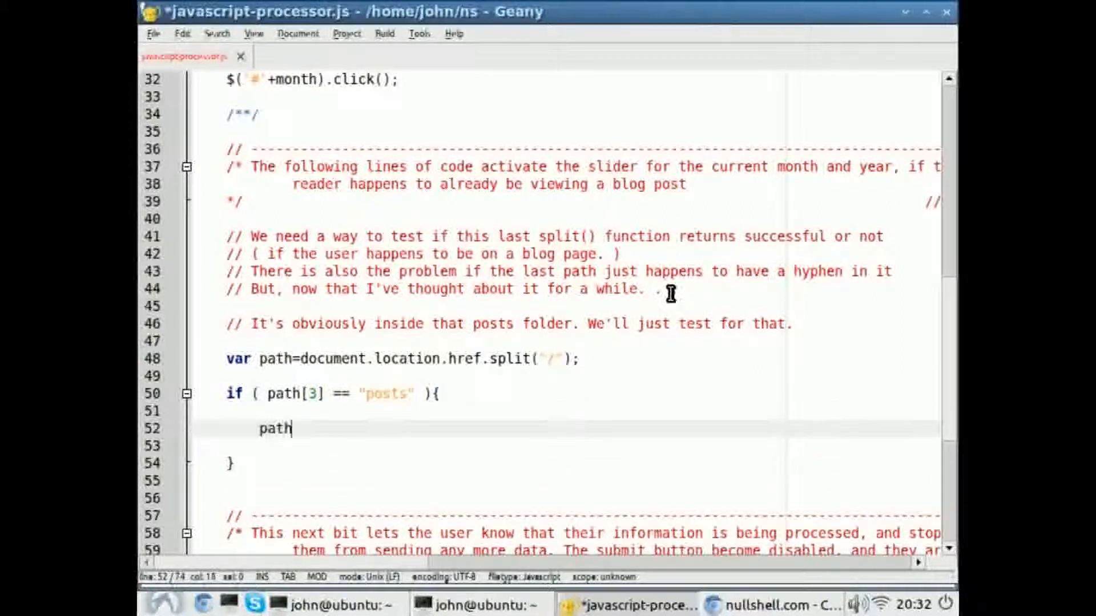
type("[4].replace(\".php\",\"\");")
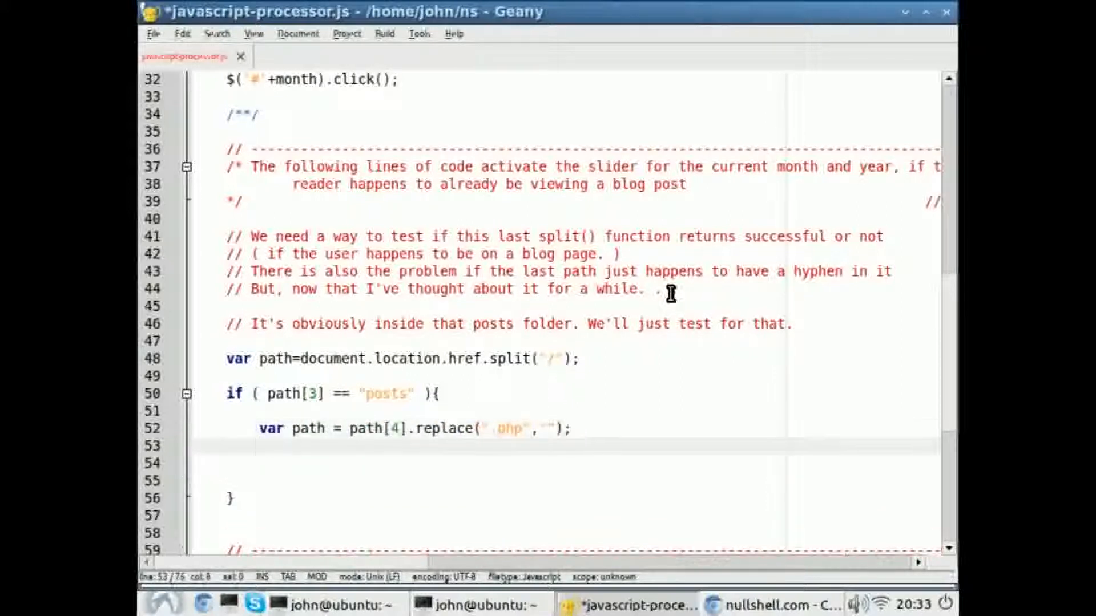
type(".split()")
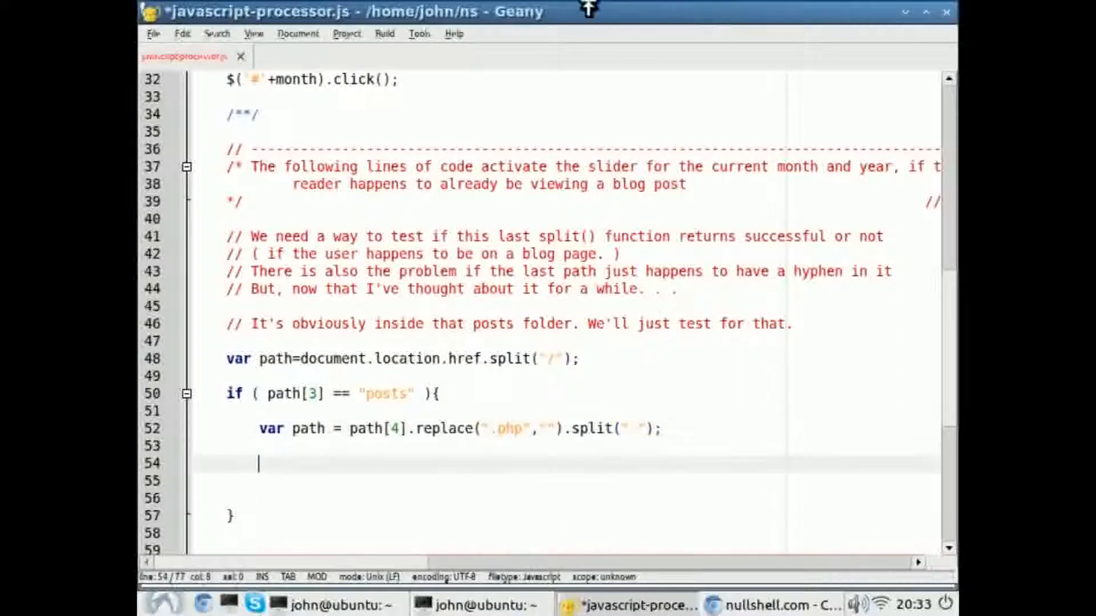
scroll("down", 3)
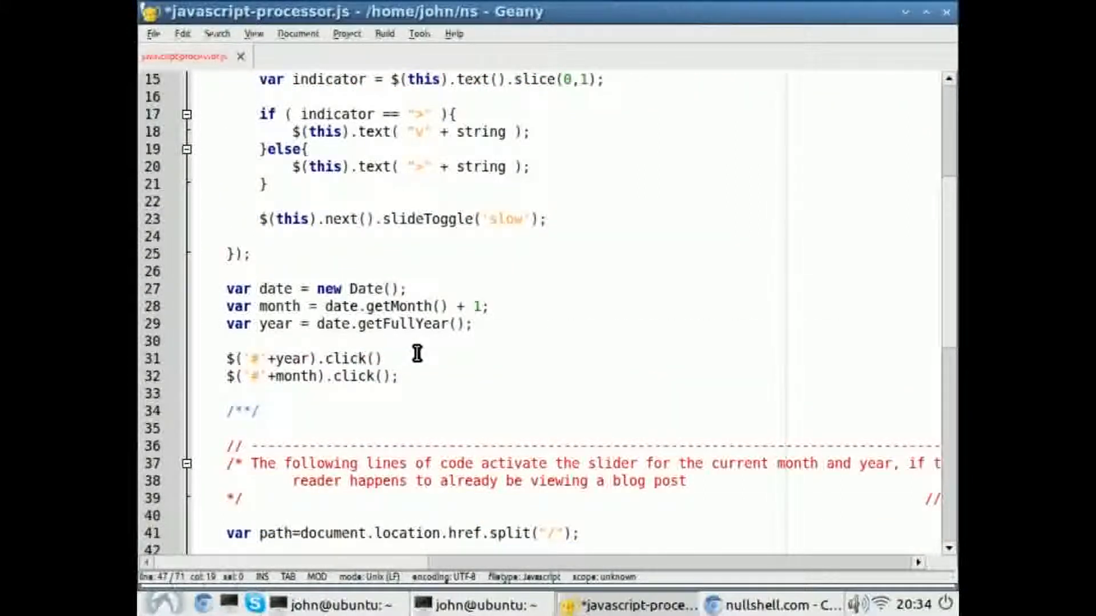
Step: Add $('#20'+path[2]).click() for the year slider and $('#'+path[0]).click() for the month
scroll("down", 3)
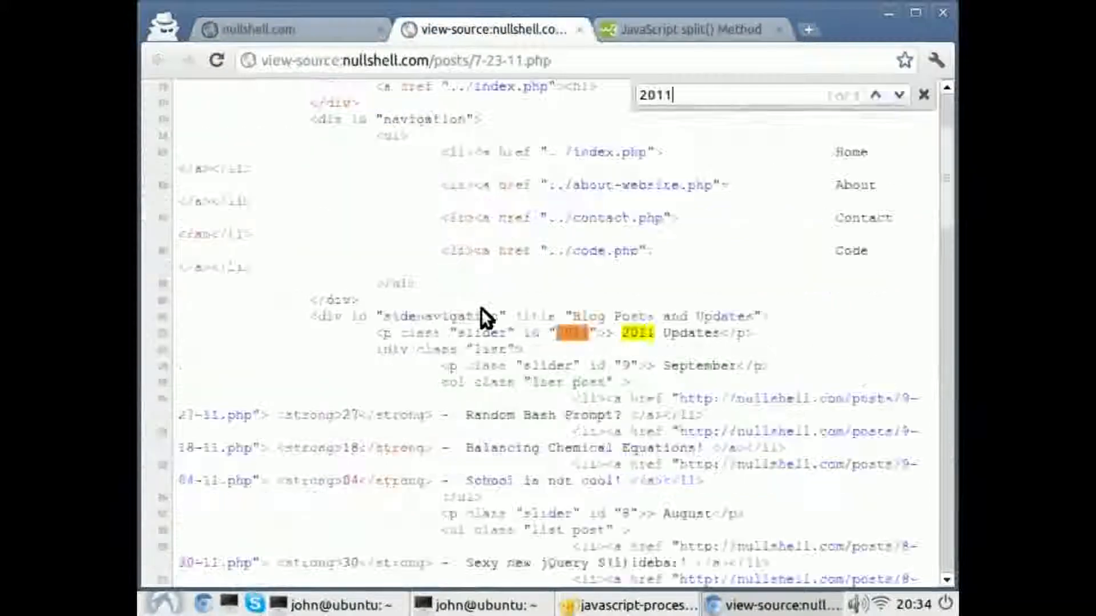
left_click(626, 605)
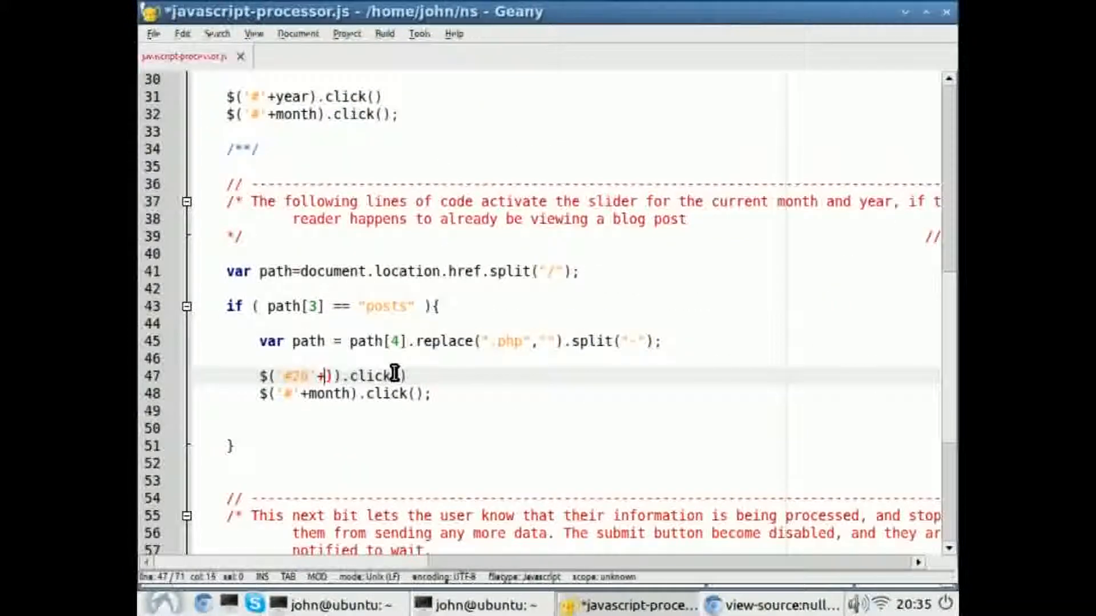
type("path[2]]")
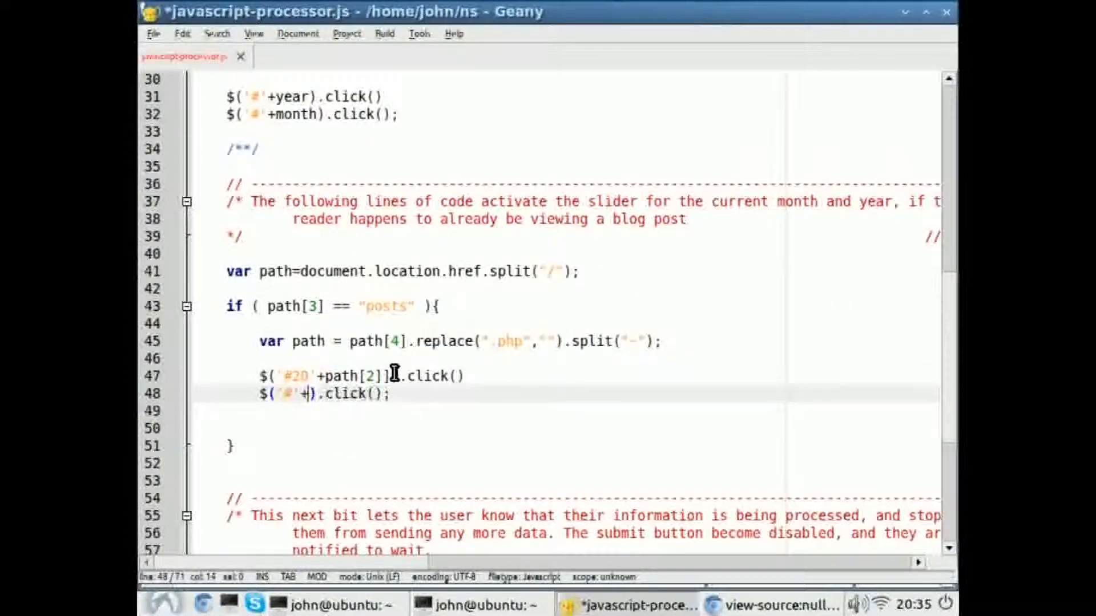
type("path[0]")
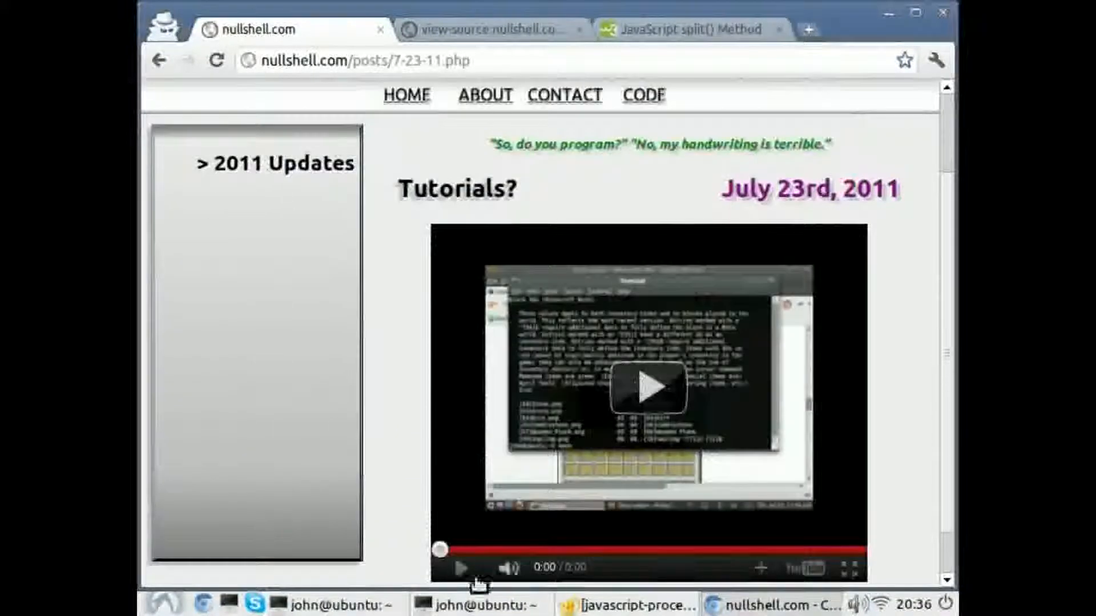
Step: Remove the comment about checking whether the year slider is open or not
left_click(626, 605)
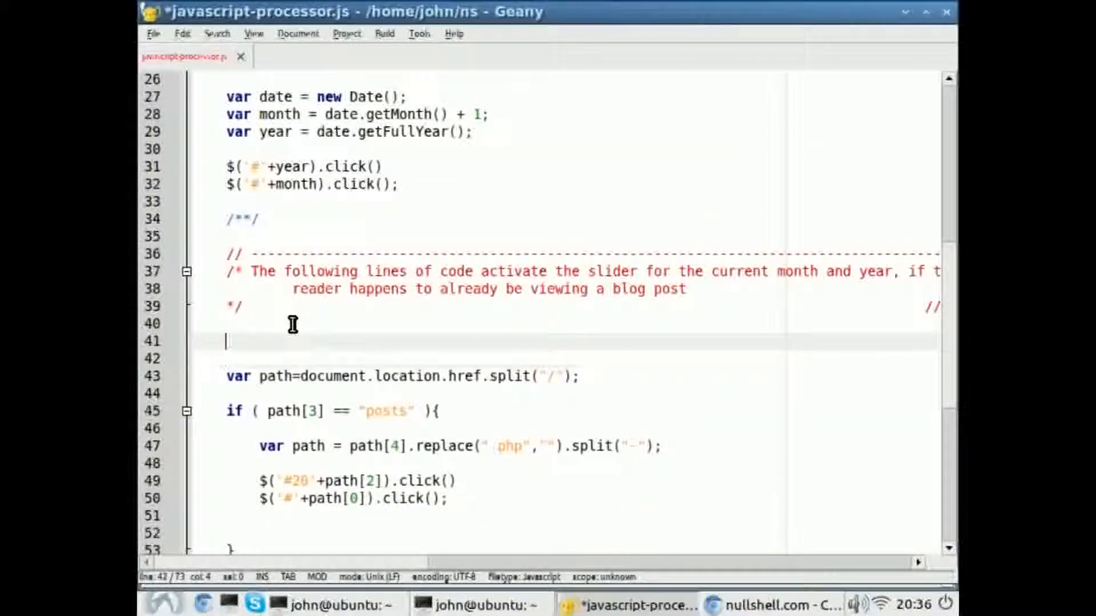
type("// We have to check if the year slider is open or not.")
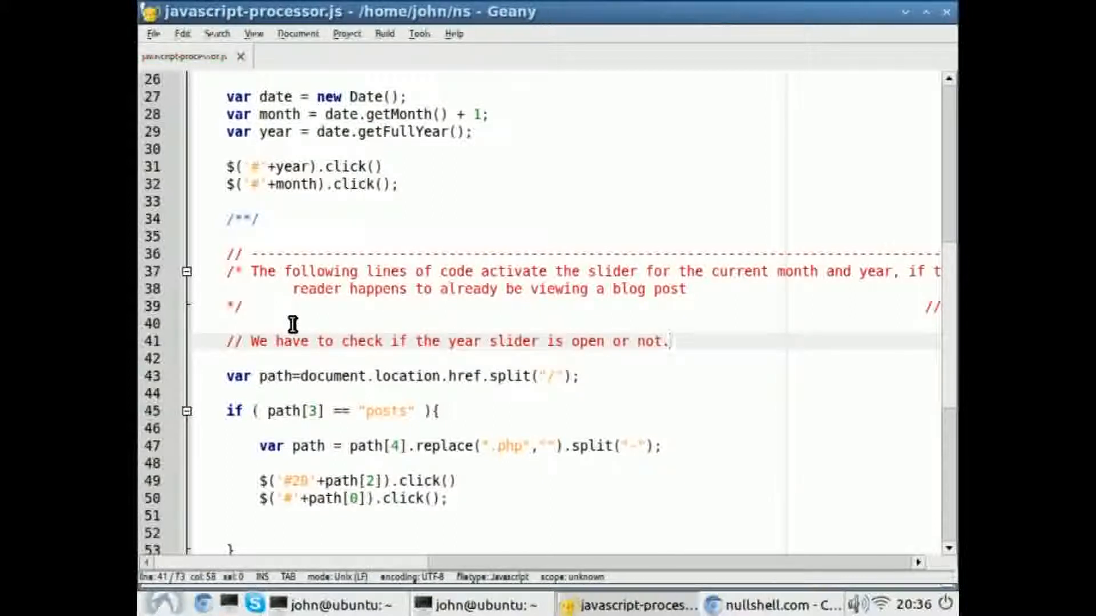
scroll("down", 3)
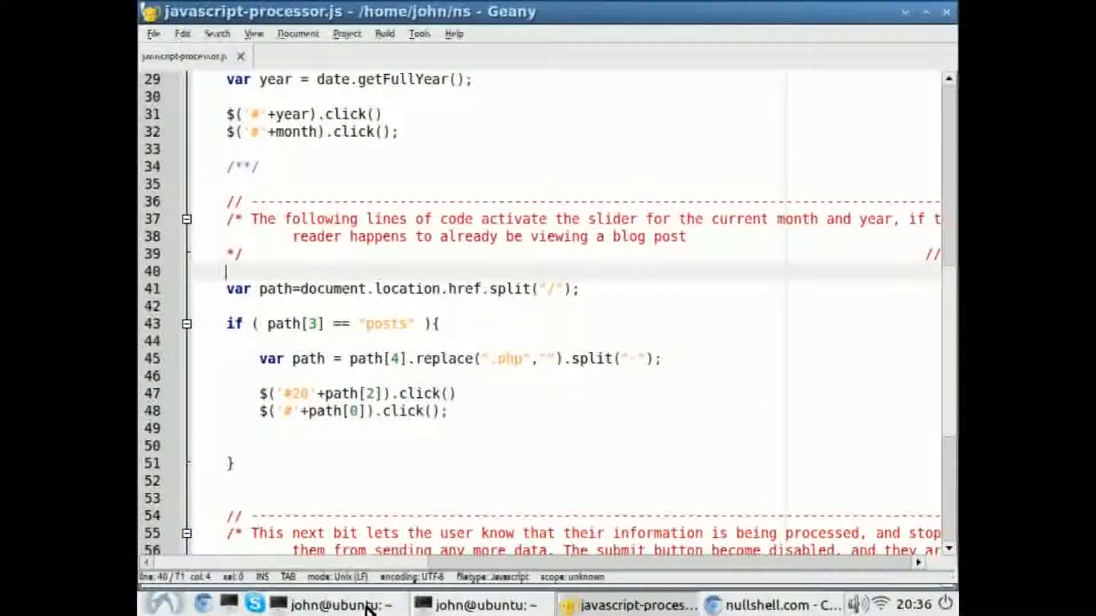
Step: Search 'jquery is shown', read the Google Groups thread, and land on the jQuery .is() documentation
left_click(767, 605)
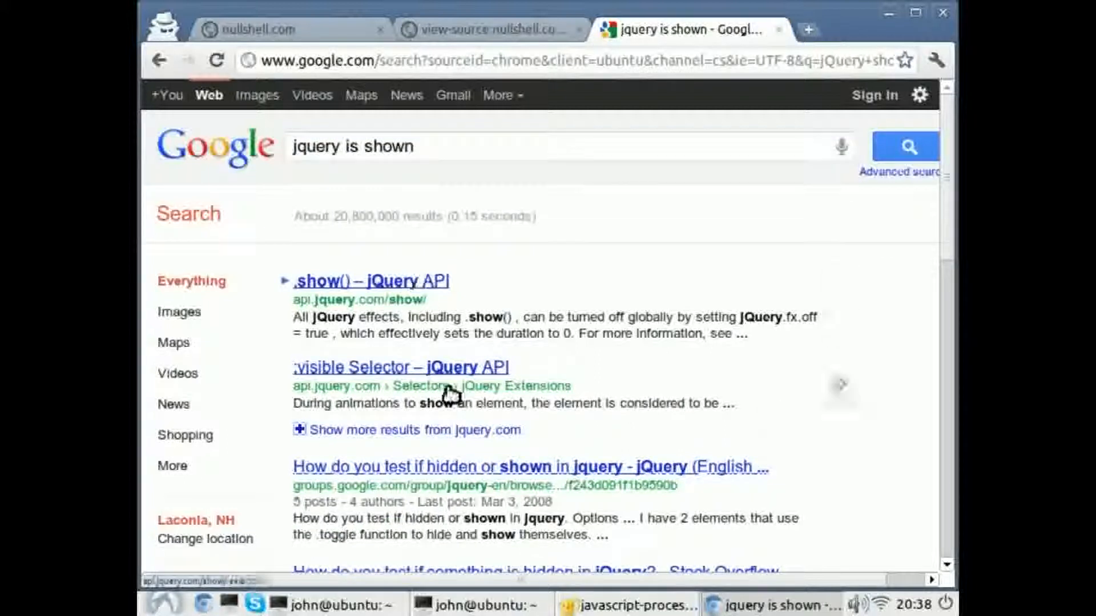
left_click(531, 466)
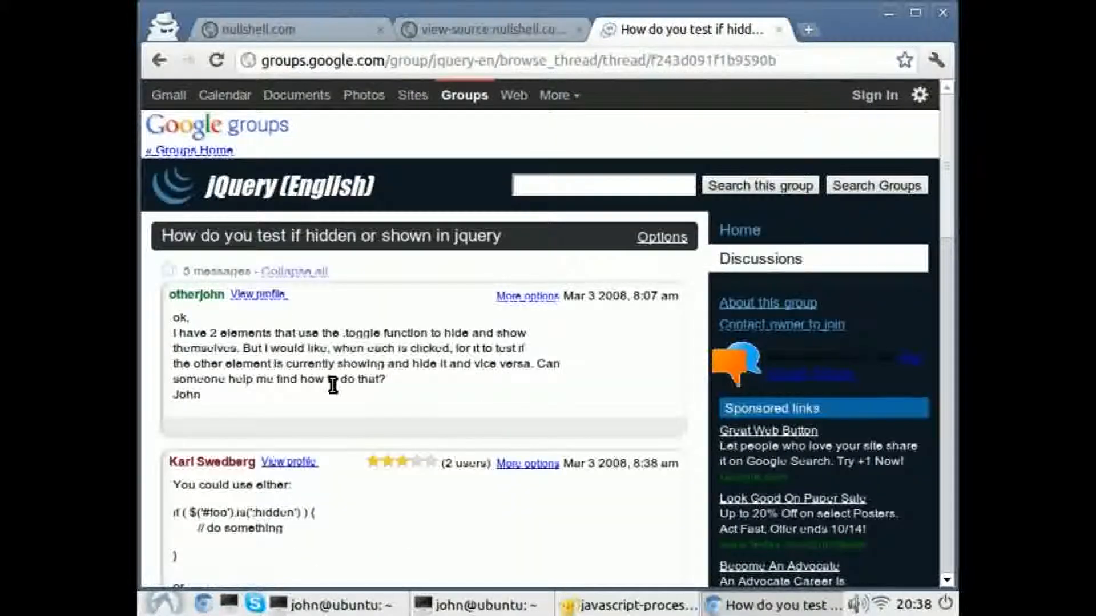
scroll("down", 3)
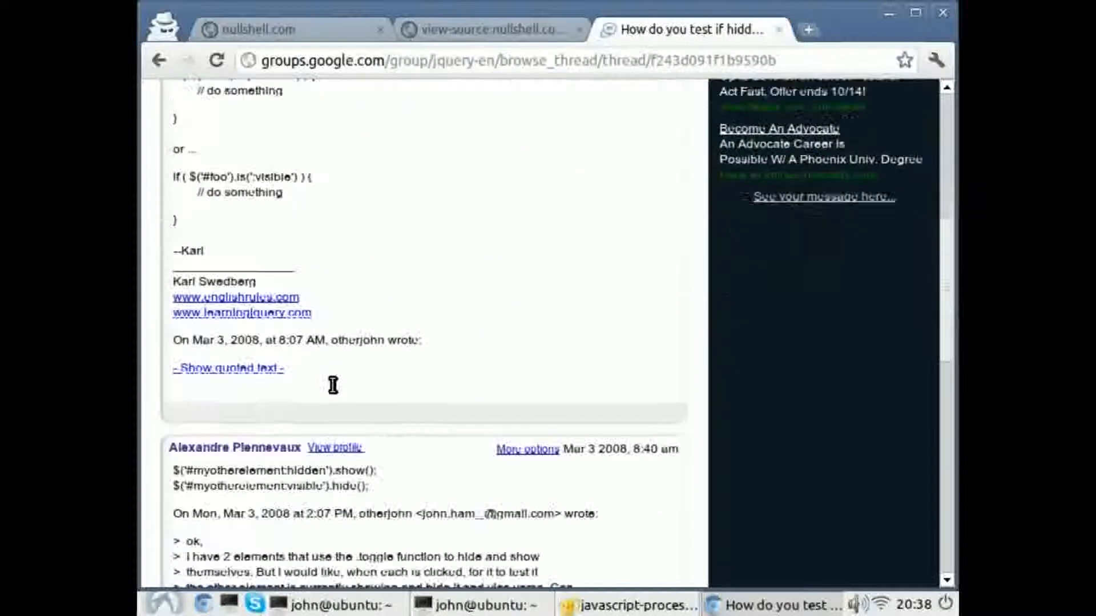
scroll("down", 3)
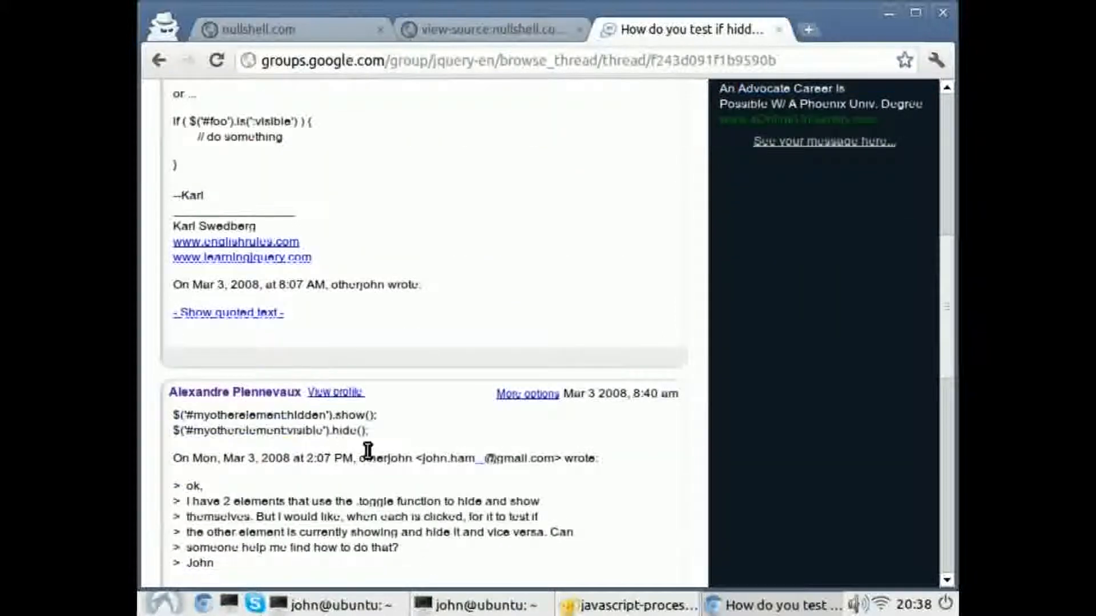
scroll("down", 3)
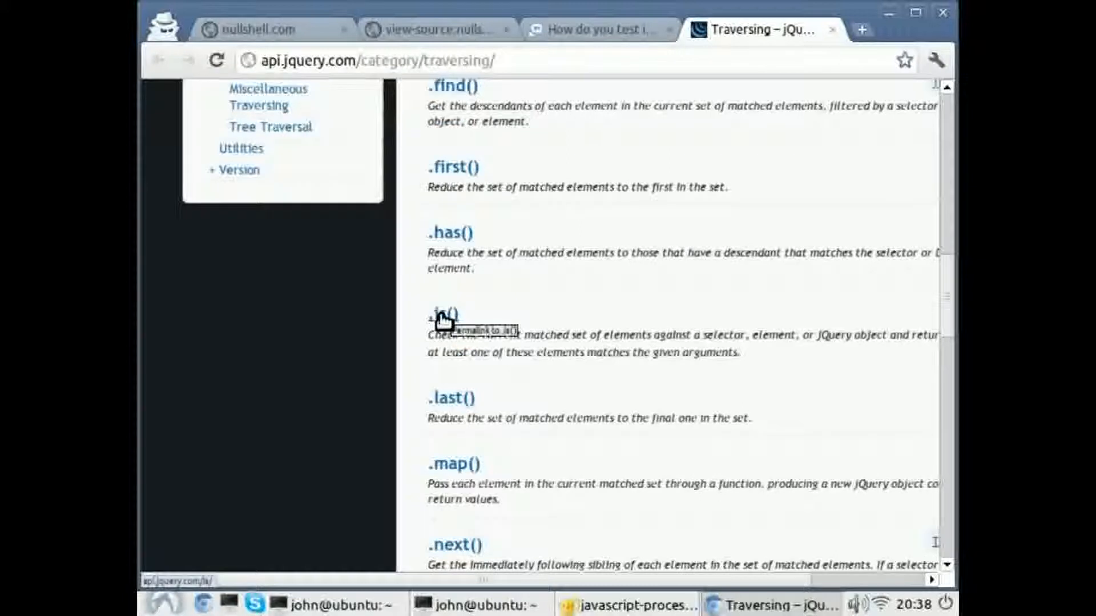
left_click(441, 313)
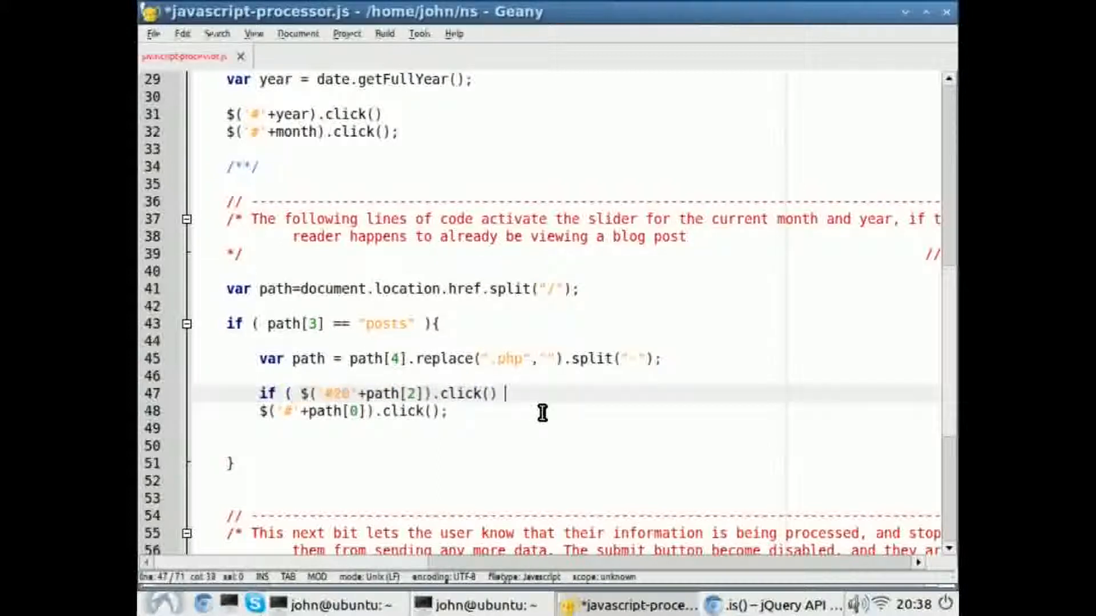
Step: Wrap the year click in if ( ...is(':visible') ){ // Do nothing }else{ ...click(); }
type(".is( ':visible")
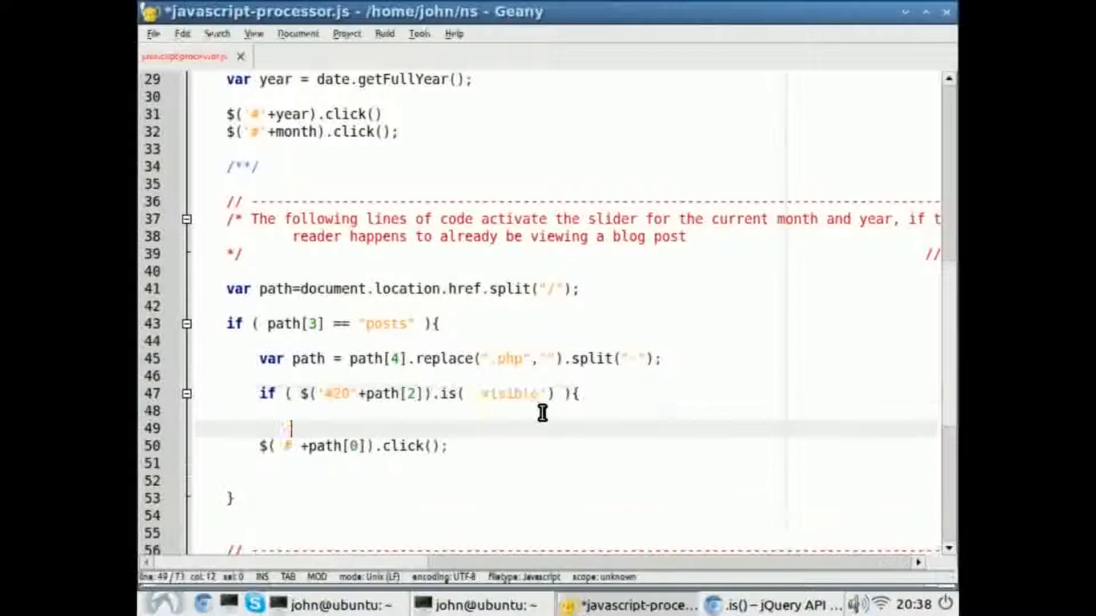
type("} // Do nothing")
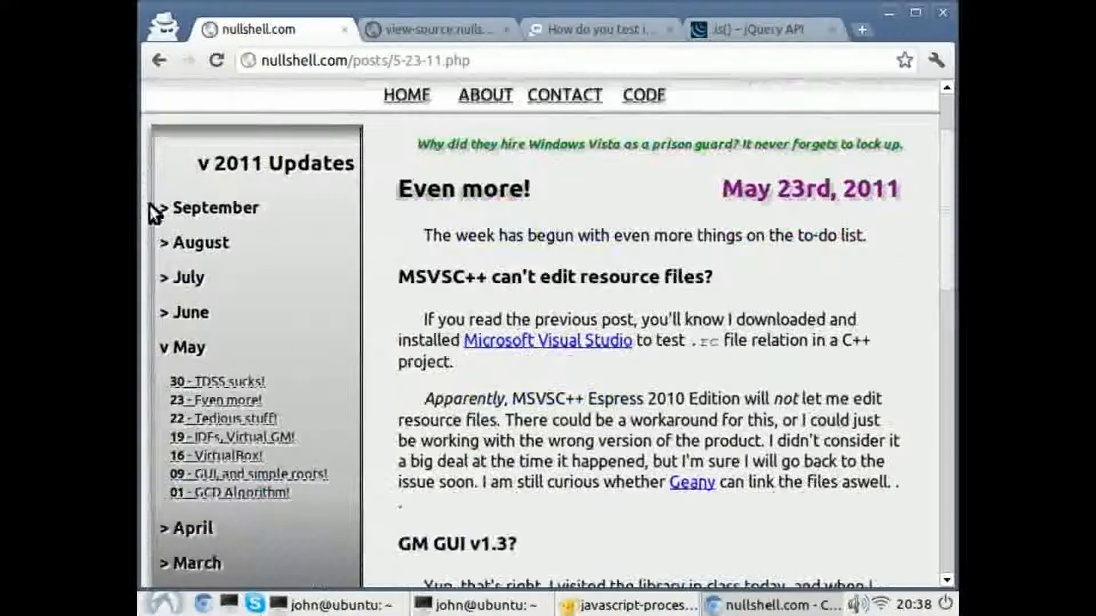
scroll("down", 3)
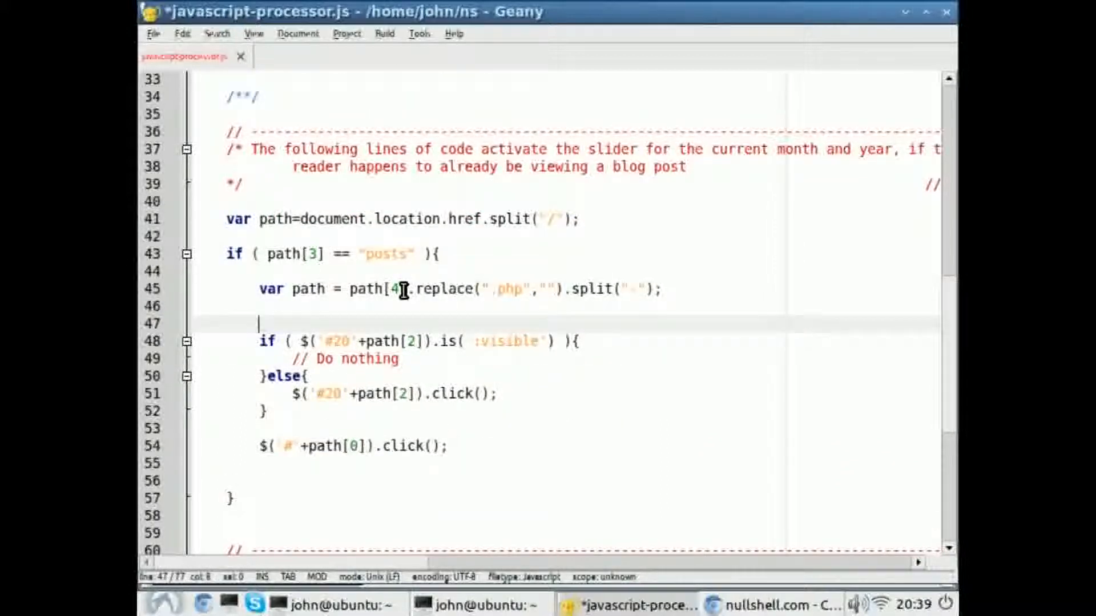
Step: Declare var year_selector = $('#20'+path[2]) and reuse it for the .is() check and .click(), verifying slider ids in page source
type("var year_selector = patyh")
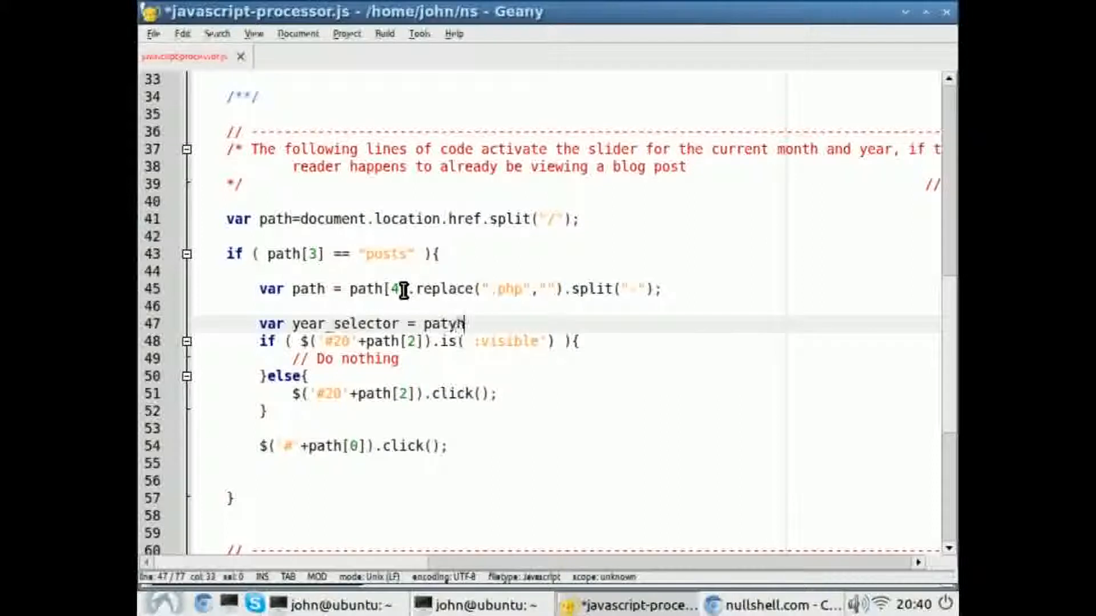
key("BackSpace")
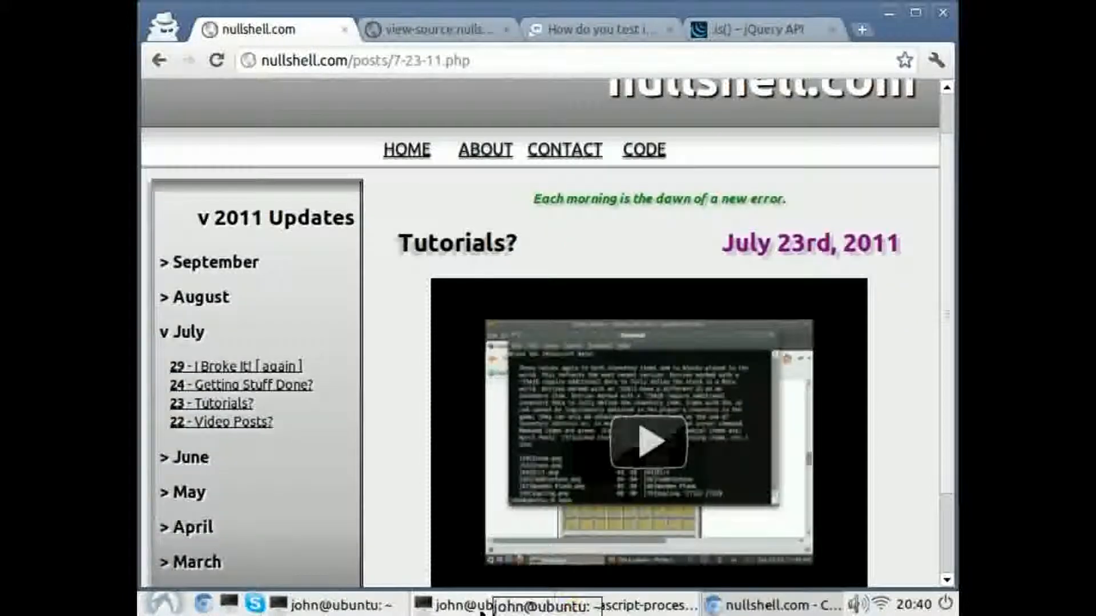
left_click(434, 30)
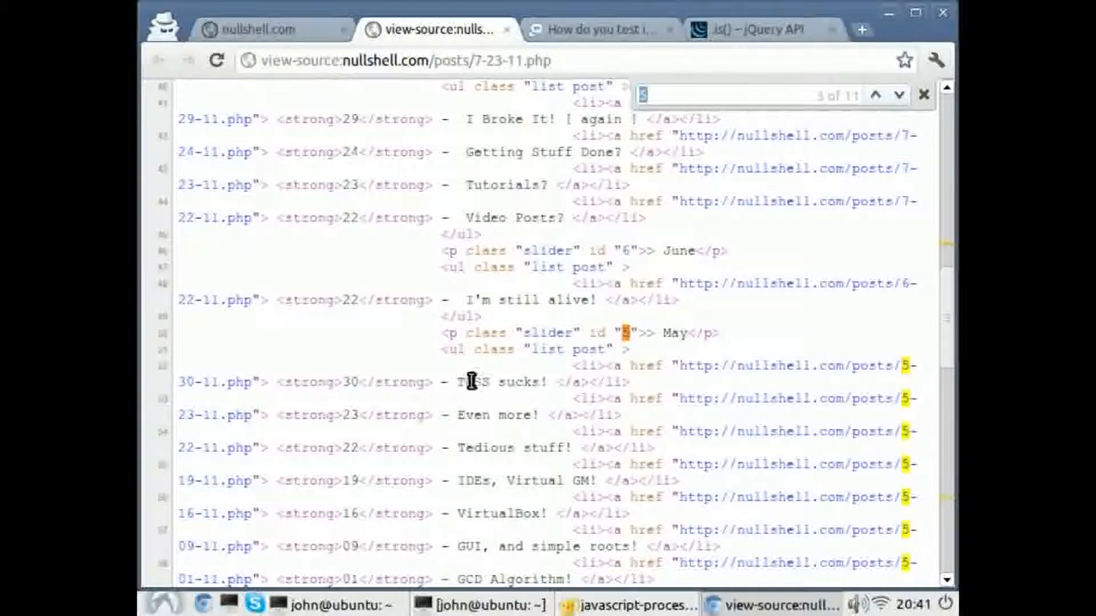
scroll("down", 3)
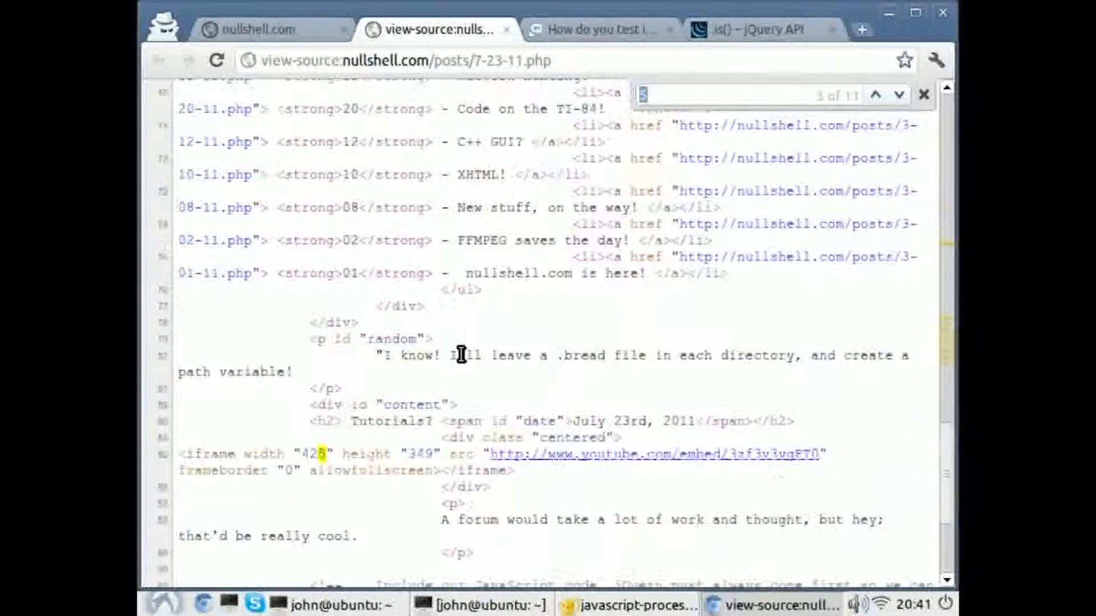
scroll("up", 3)
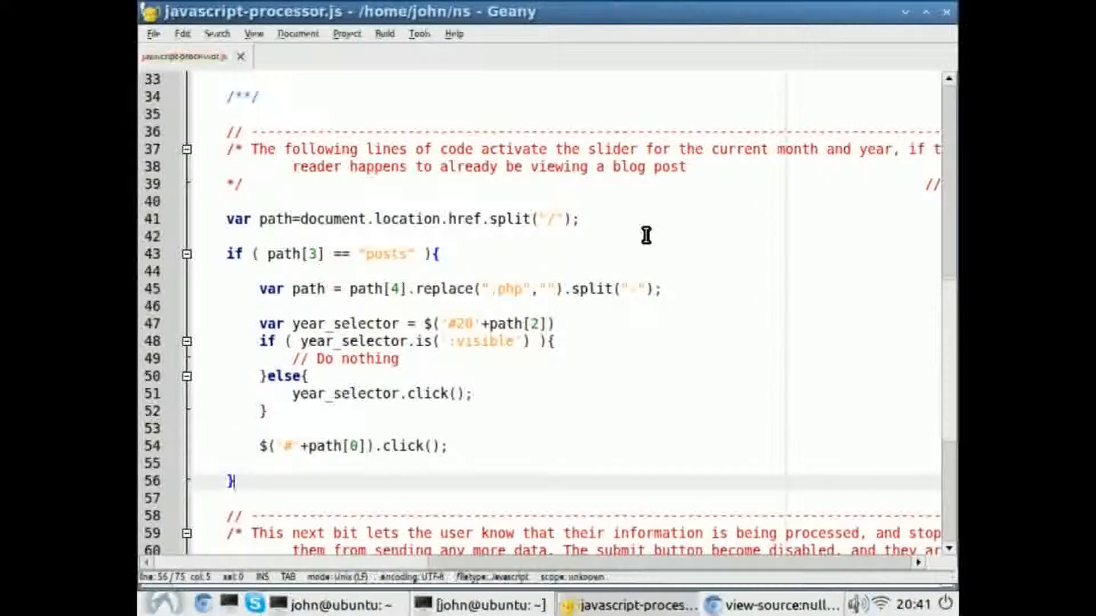
Step: Add comments musing about finding and disabling the href link to the current post, then save
type("// So now what if I could search for the href link that leads to the current URL")
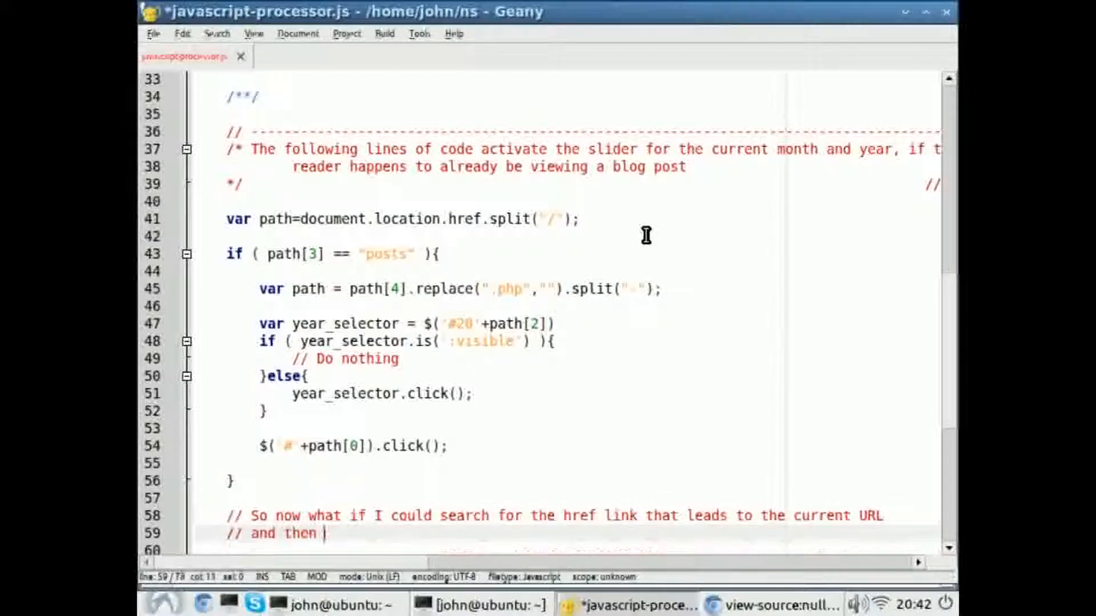
type("disable it? Hmm. . .")
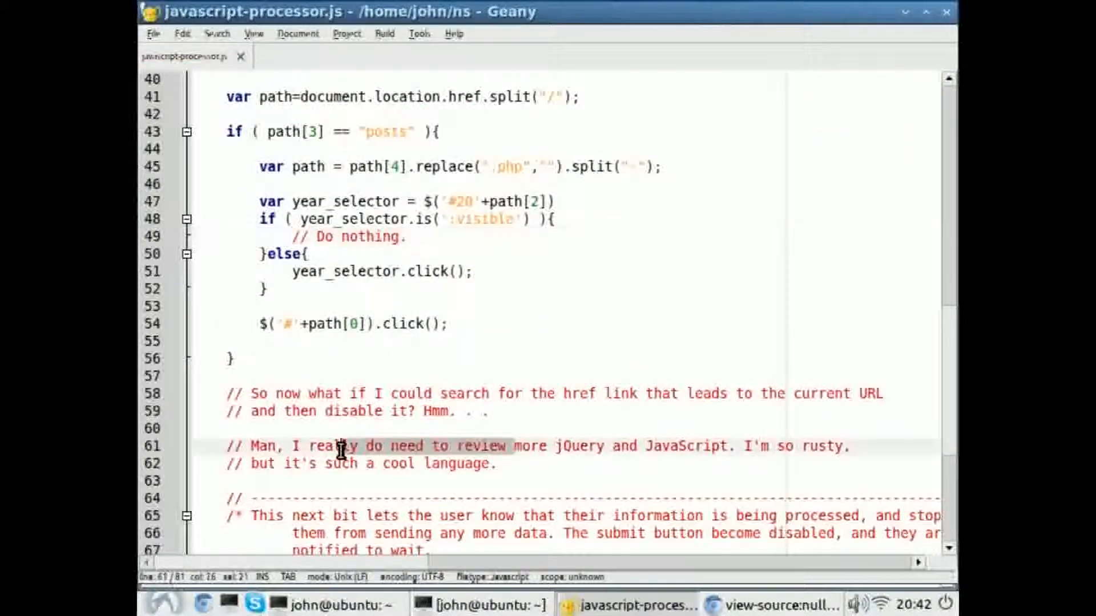
scroll("up", 3)
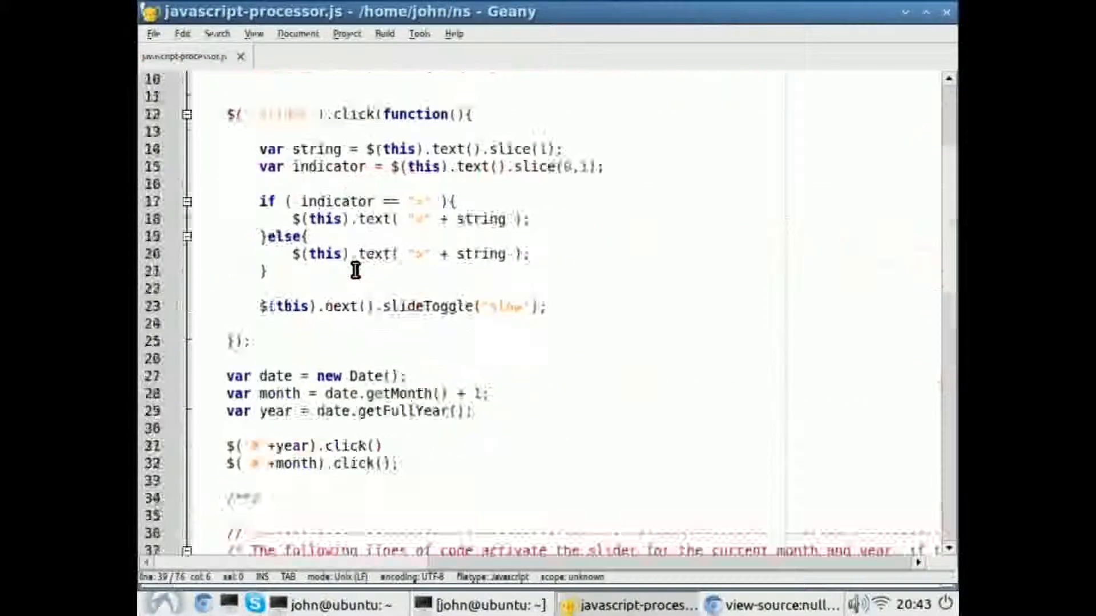
Step: Add comments: get the current URL, chop it up for the valuable parts, open the current year and month ensuring the year isn't already open; save
scroll("down", 3)
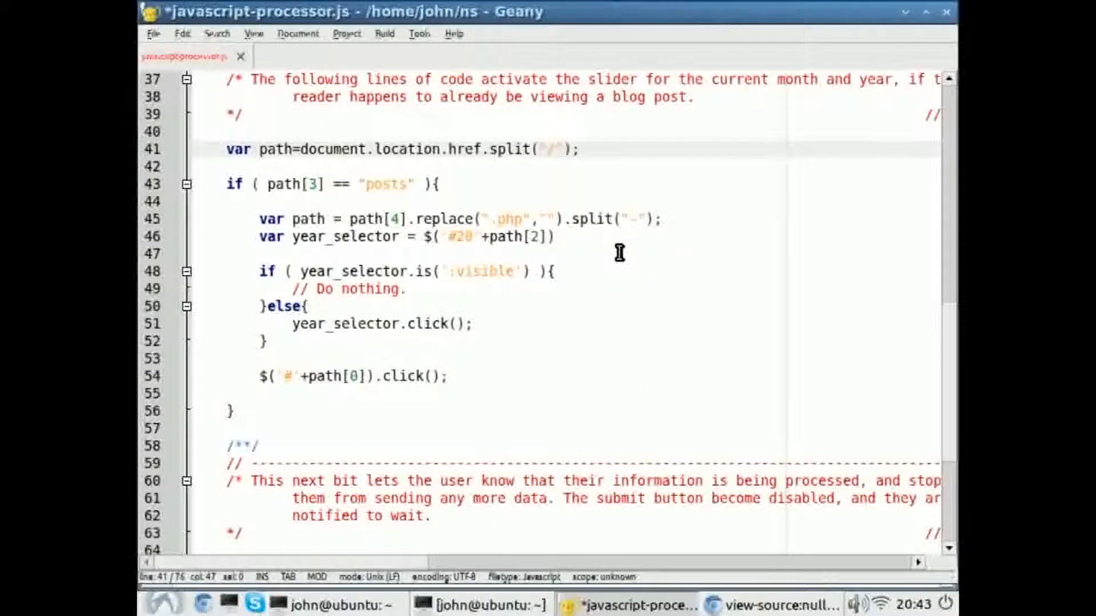
type("// Get the current URL and break down the directories.")
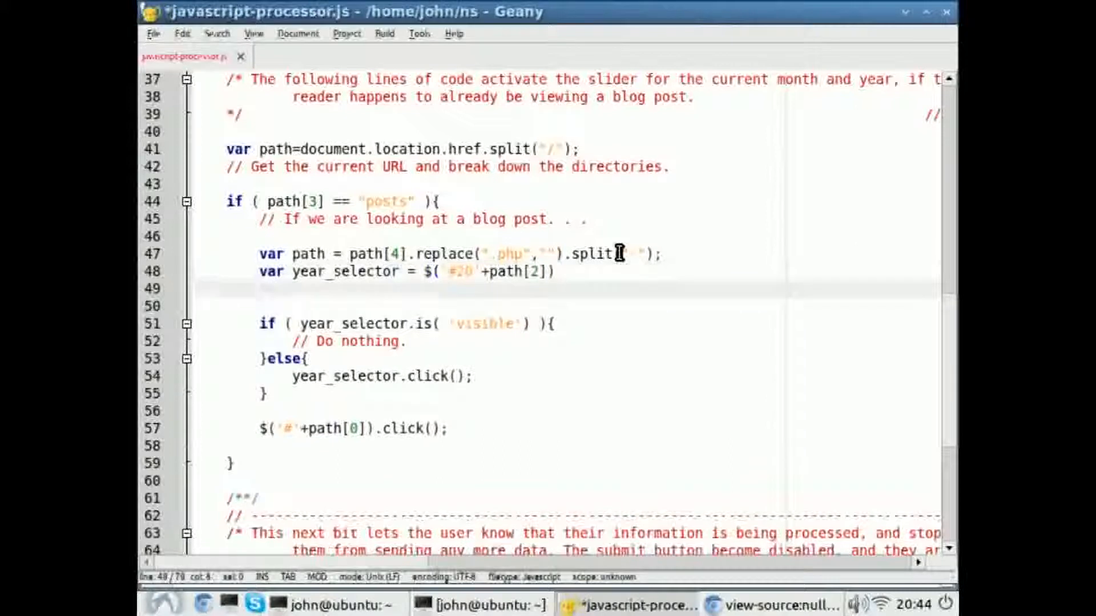
type("// Chop it up and grab")
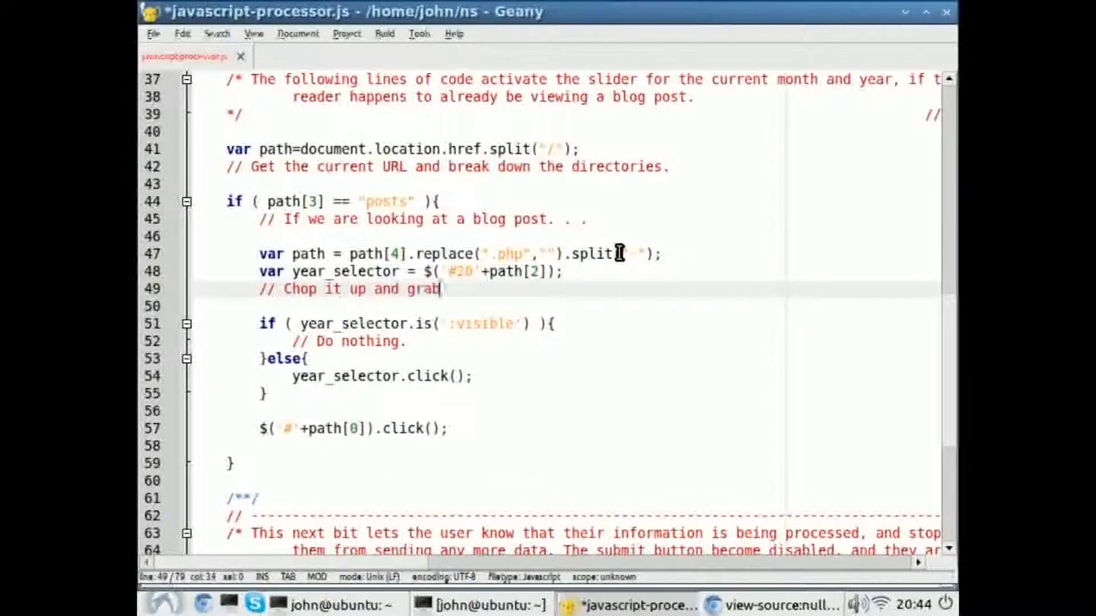
type("the valuable parts of it.")
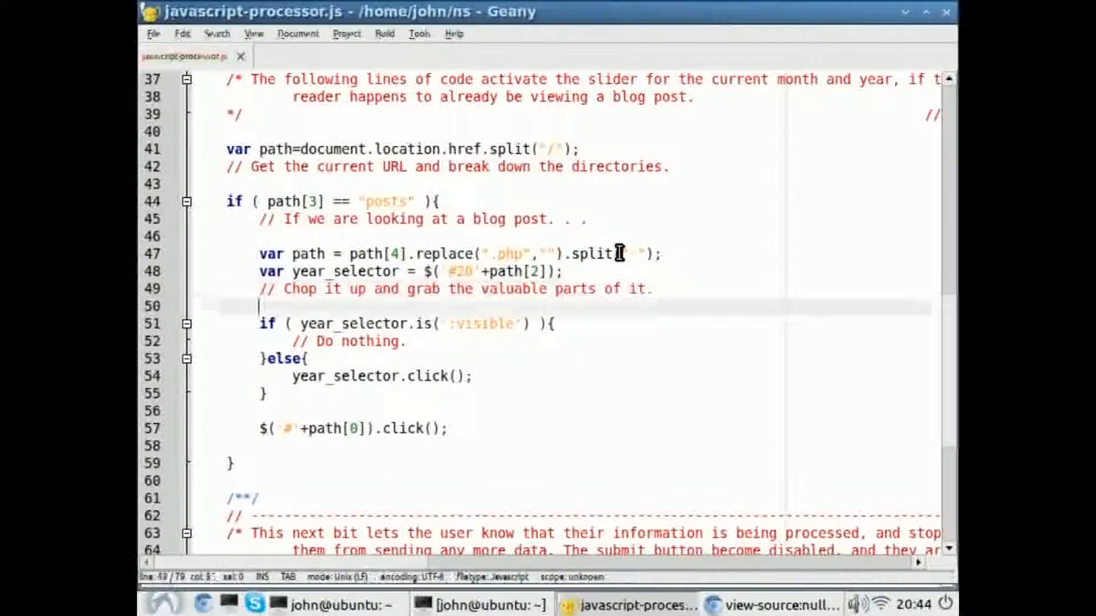
type("// Open up the curr")
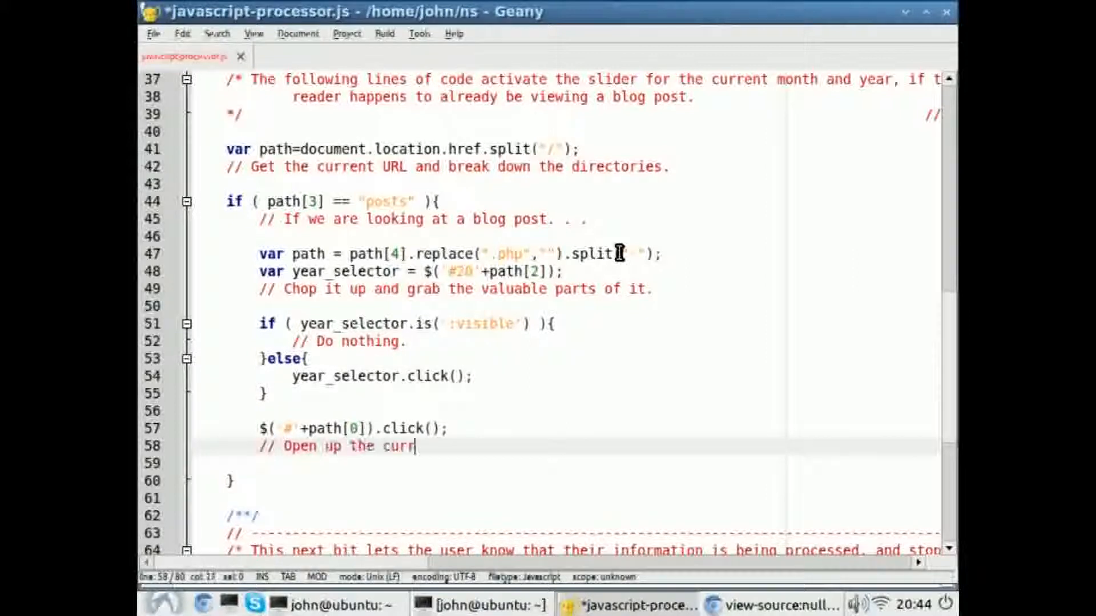
type("ent year")
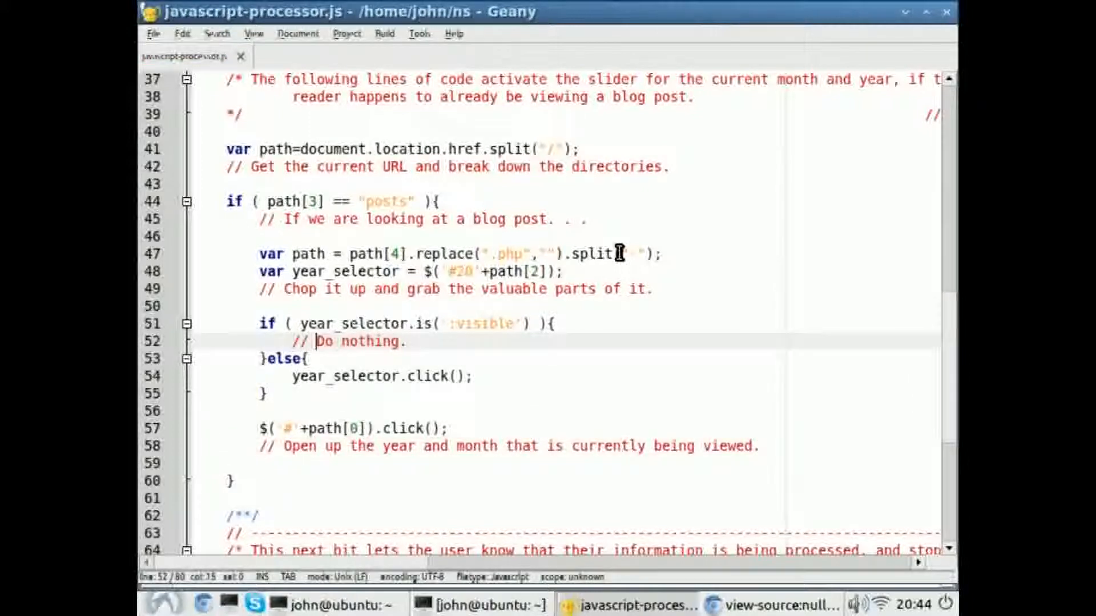
type("Make sure the year isn't")
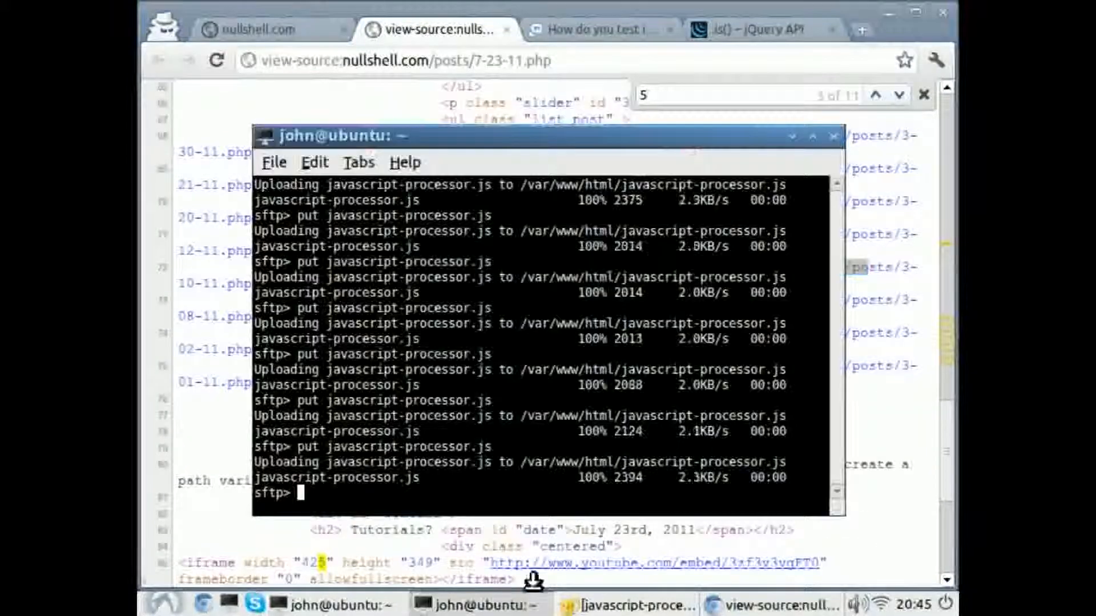
Step: After putting javascript-processor.js over sftp, switch to the blog post in Chrome to test it
left_click(258, 30)
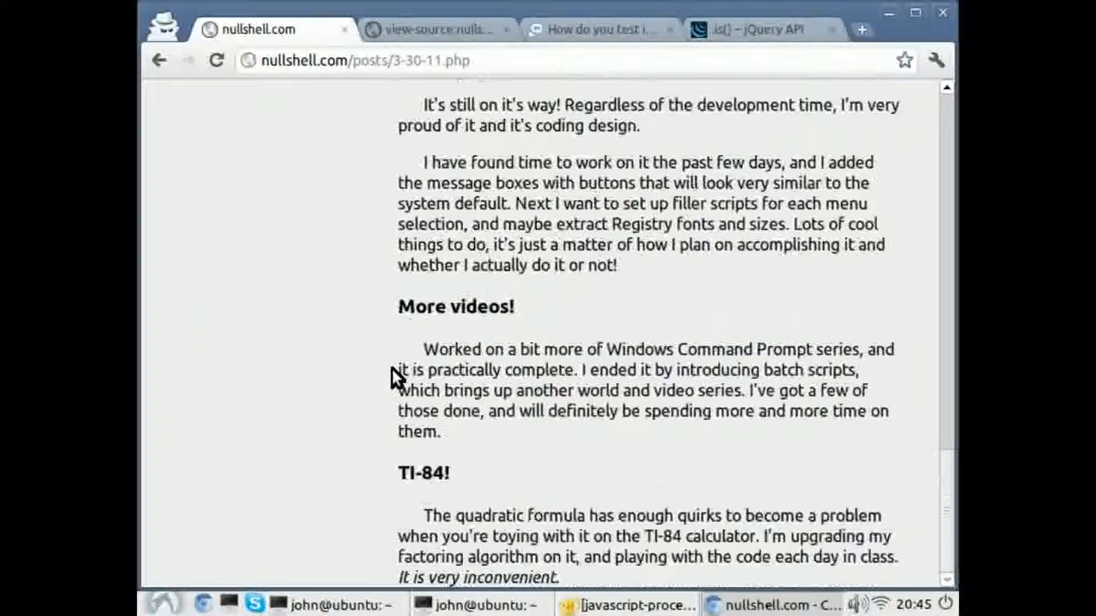
mouse_move(374, 422)
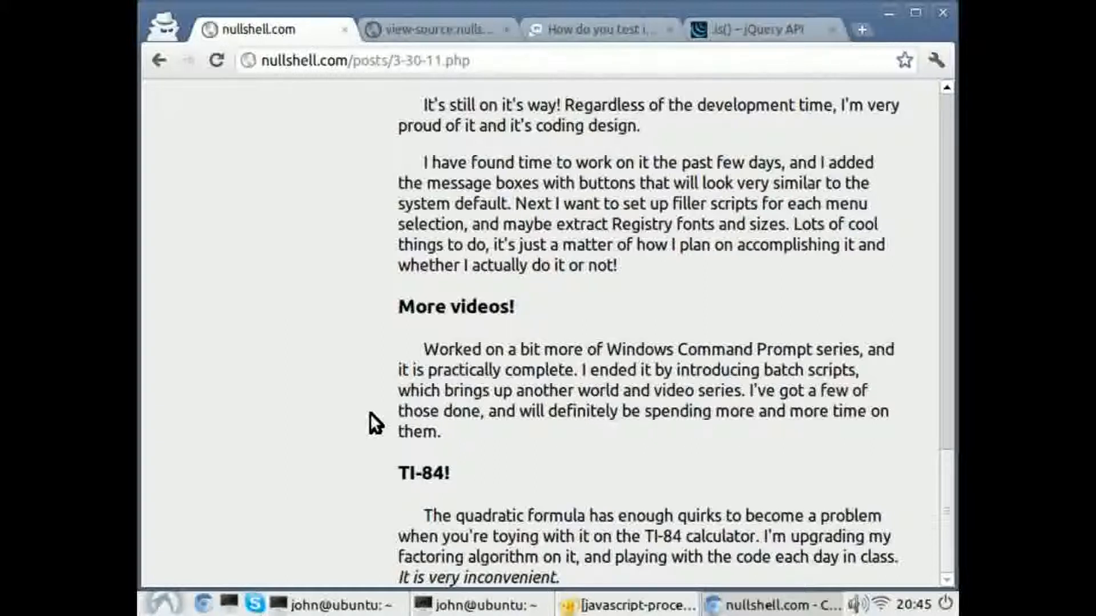
mouse_move(951, 396)
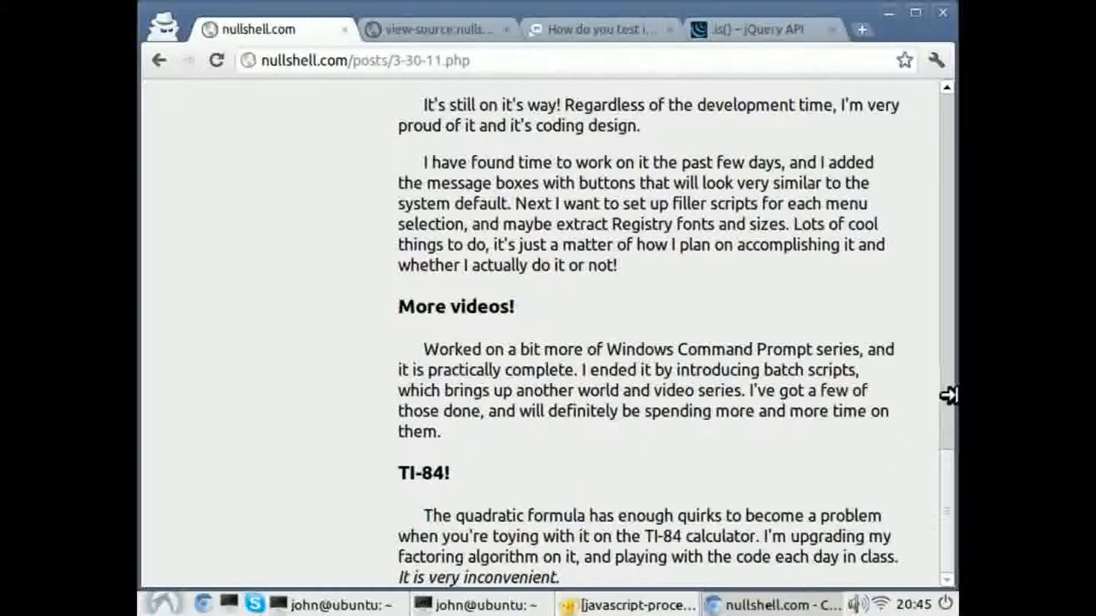